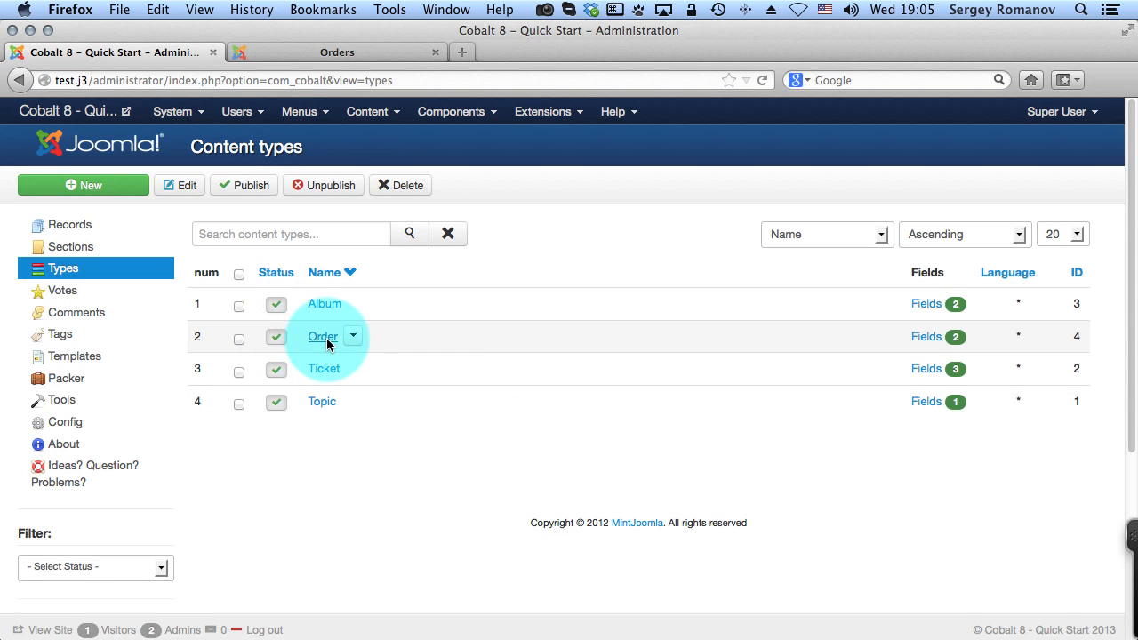
Open Manage fields for the Order type, listing its Tour and Comments fields
left_click(353, 336)
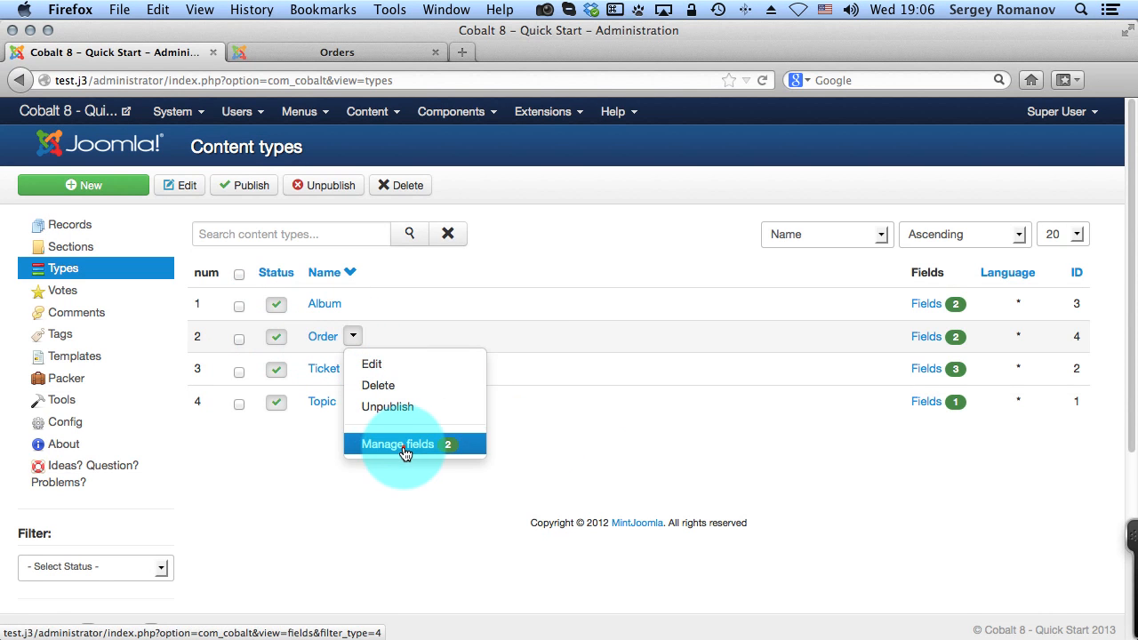
left_click(398, 443)
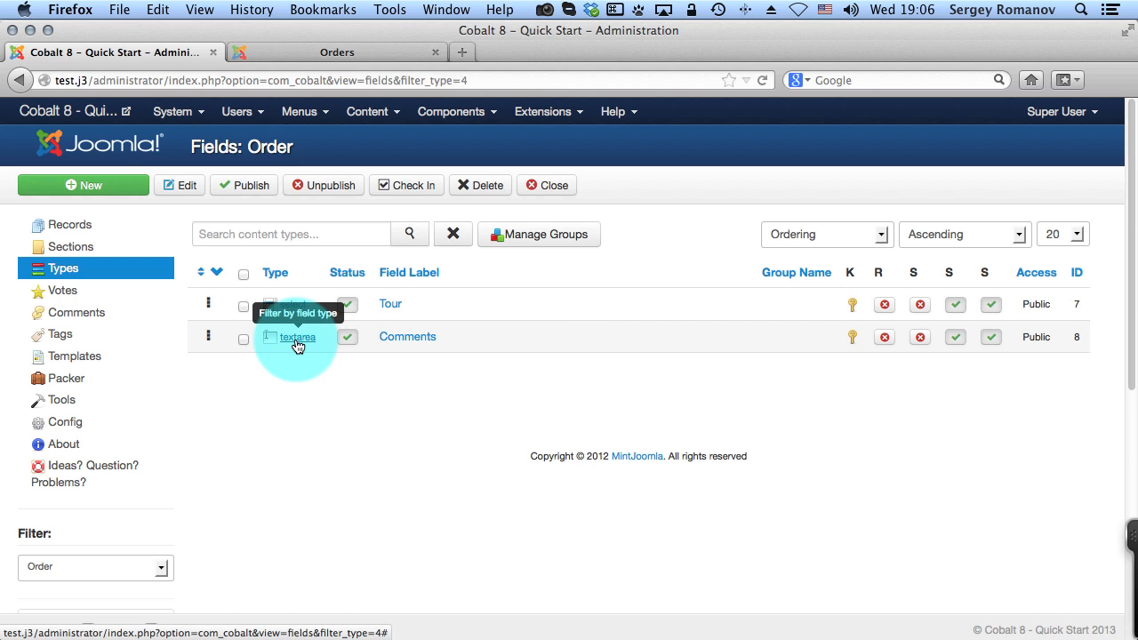
Create an Email-type field labelled 'Email' for Order and save it
left_click(83, 185)
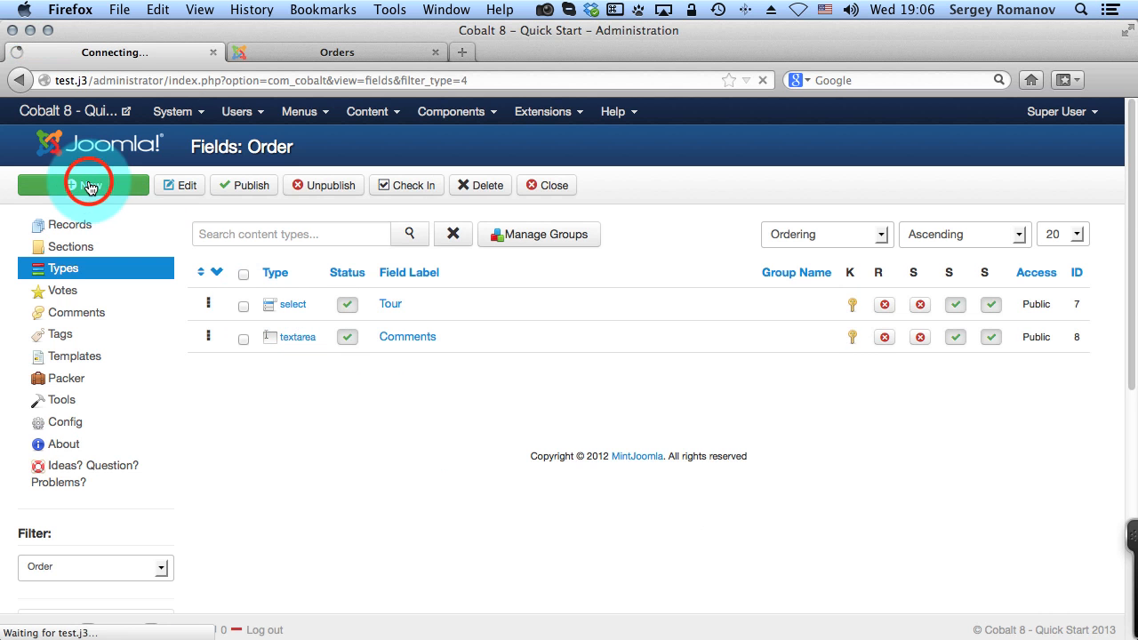
left_click(83, 185)
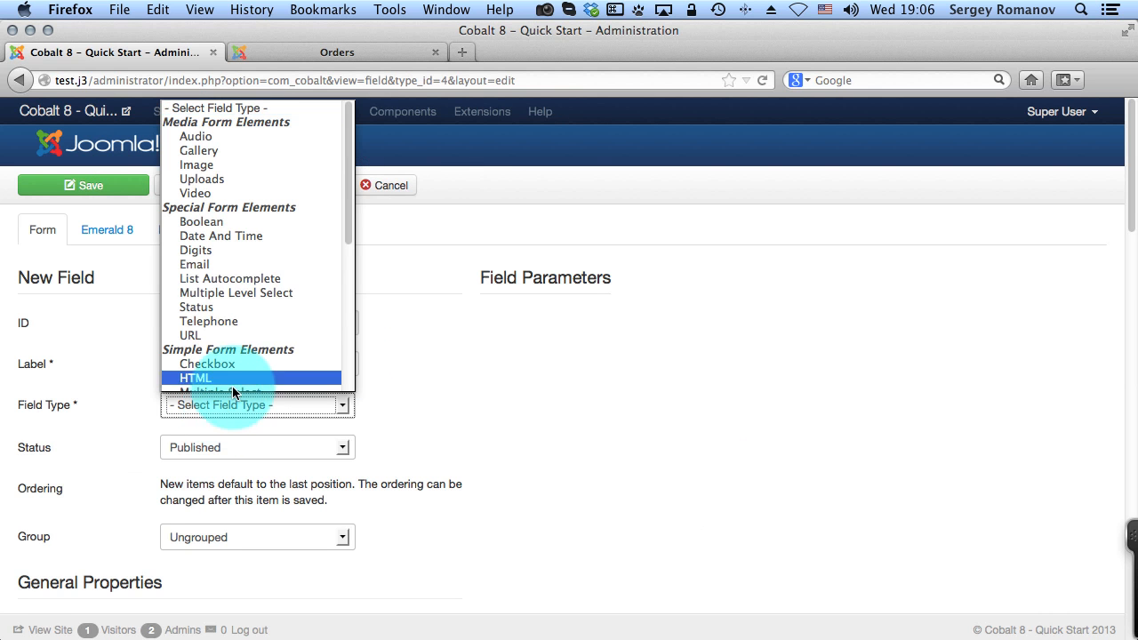
scroll("down", 3)
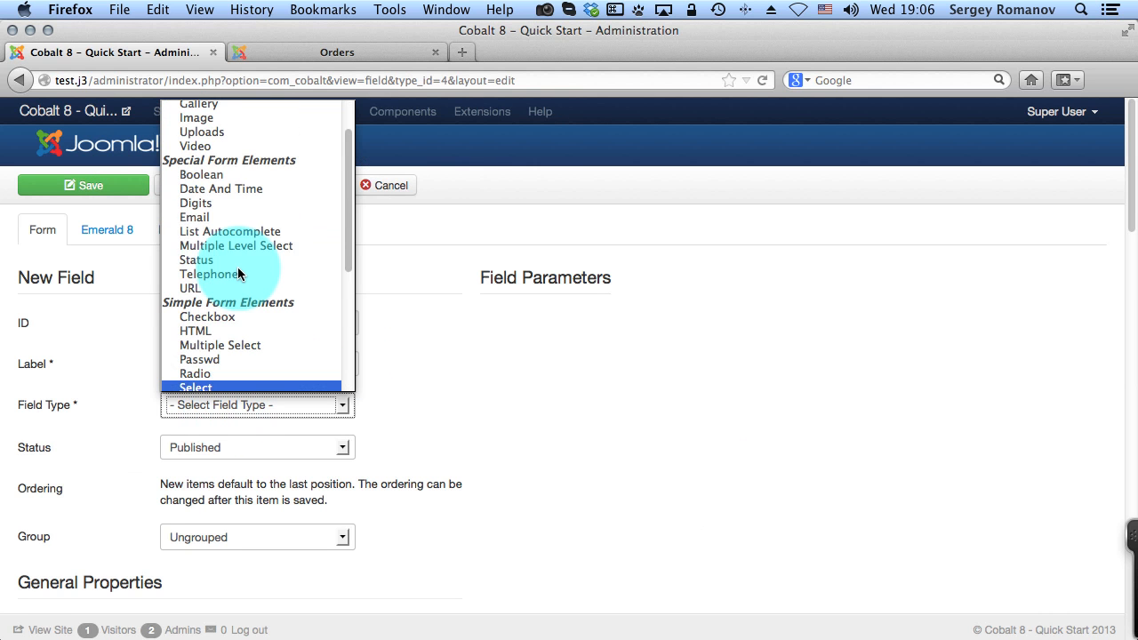
left_click(194, 216)
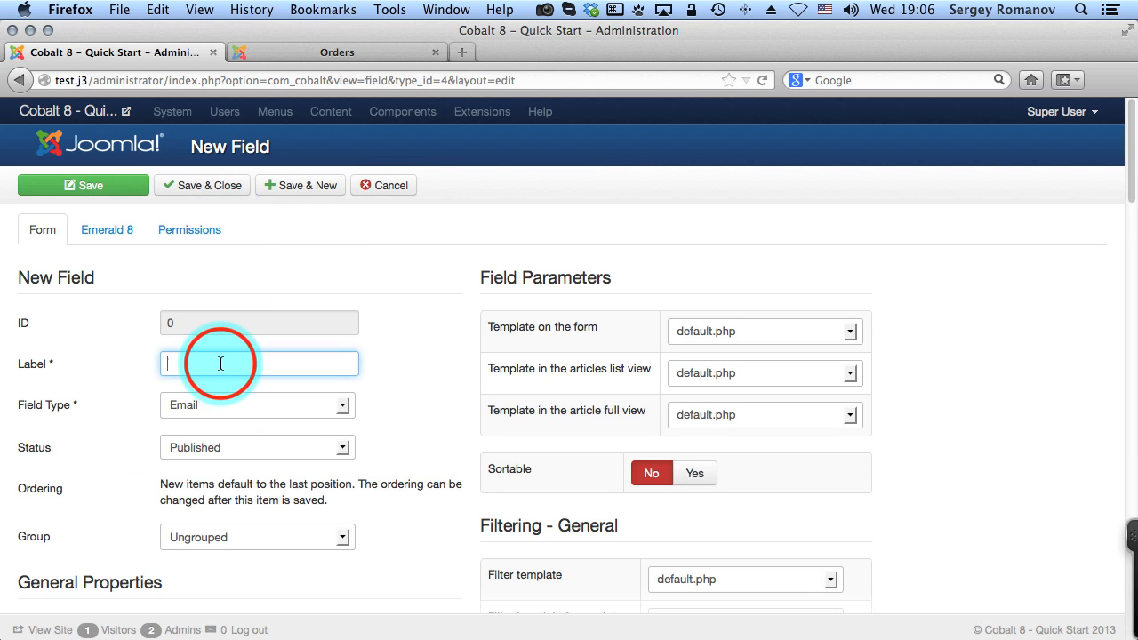
type("Email")
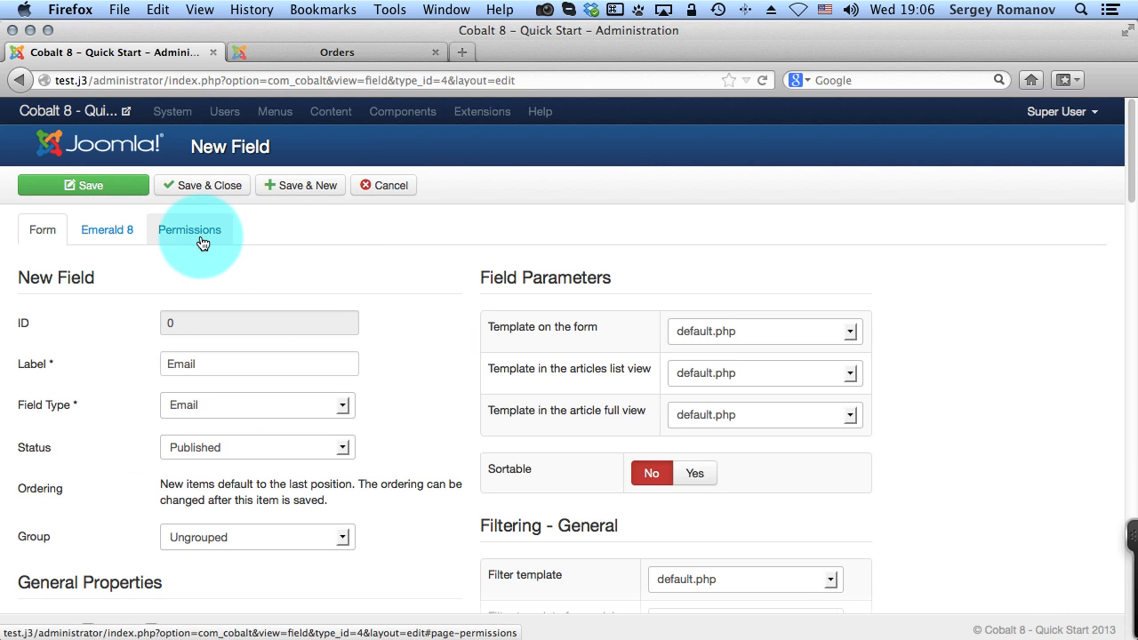
left_click(210, 185)
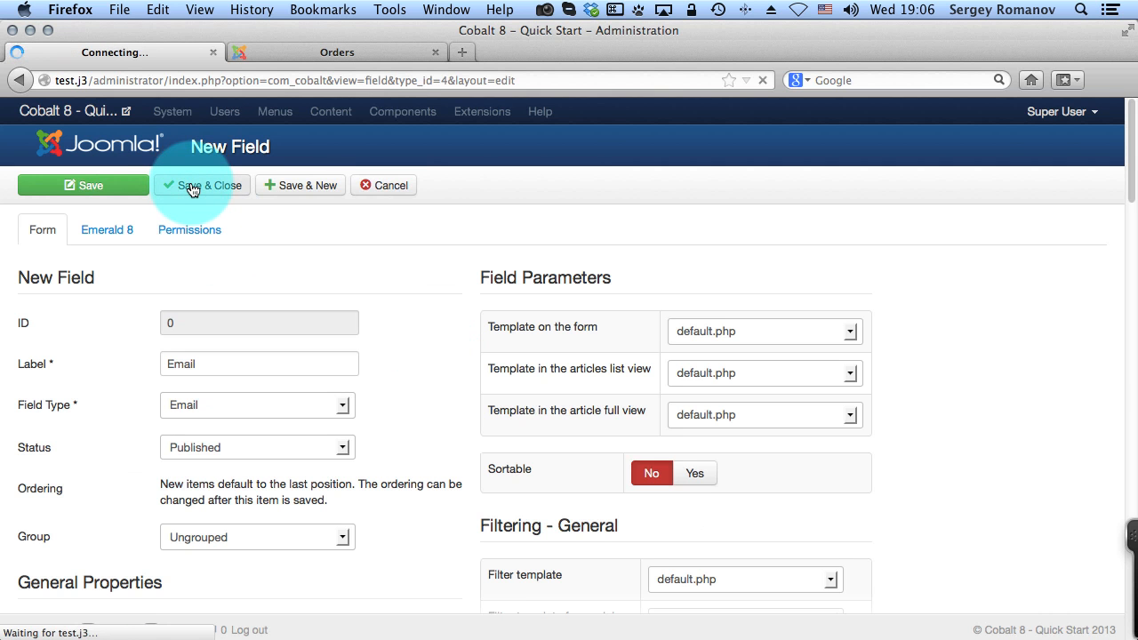
left_click(208, 185)
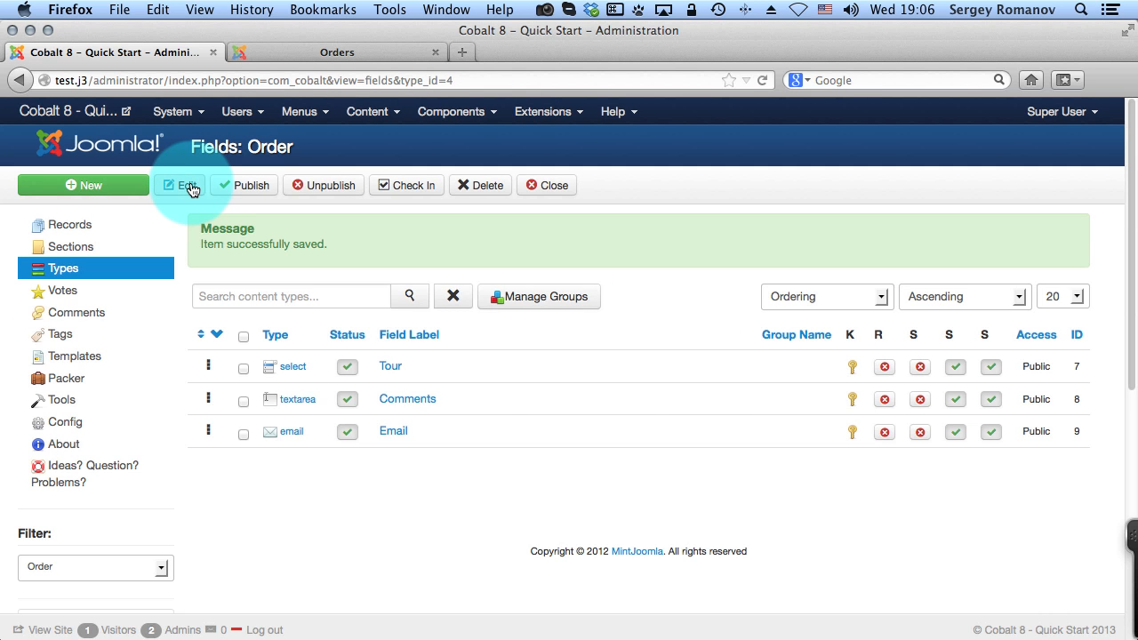
mouse_move(535, 499)
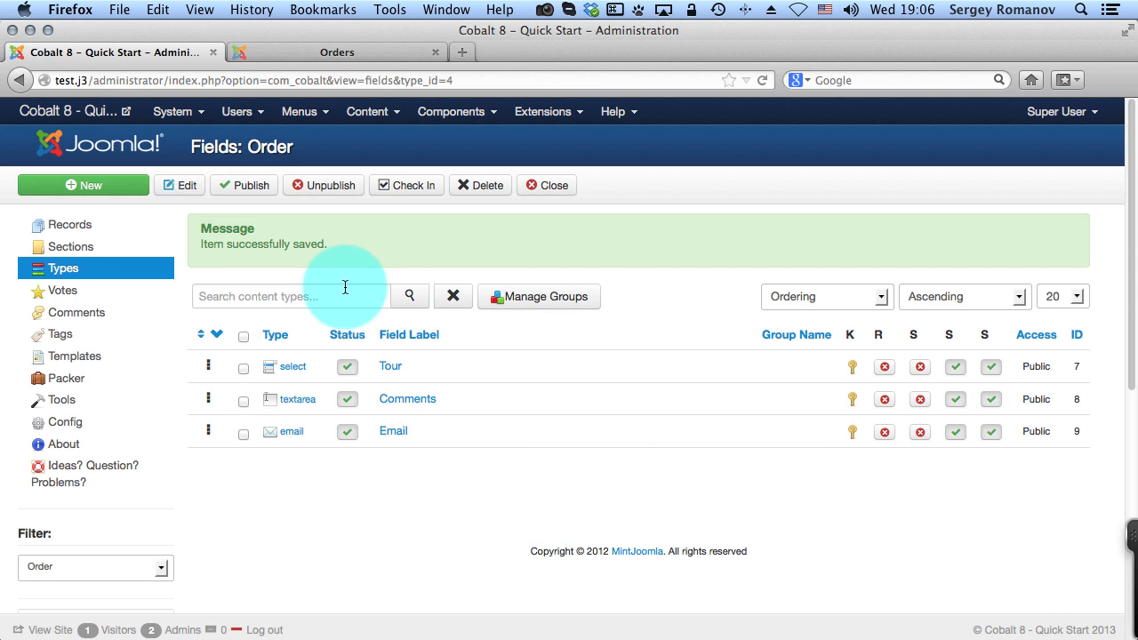
Switch to the Sections list showing Forum, Gallery and Orders
left_click(71, 246)
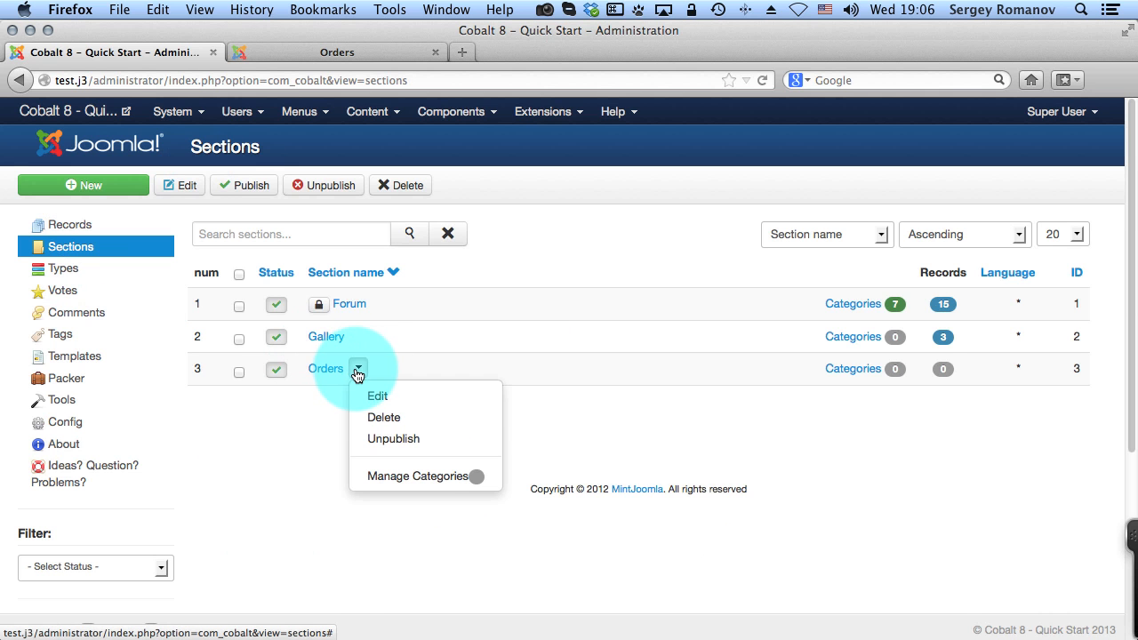
Set Order as the Orders section's submit type in General Parameters, then save and close
left_click(325, 368)
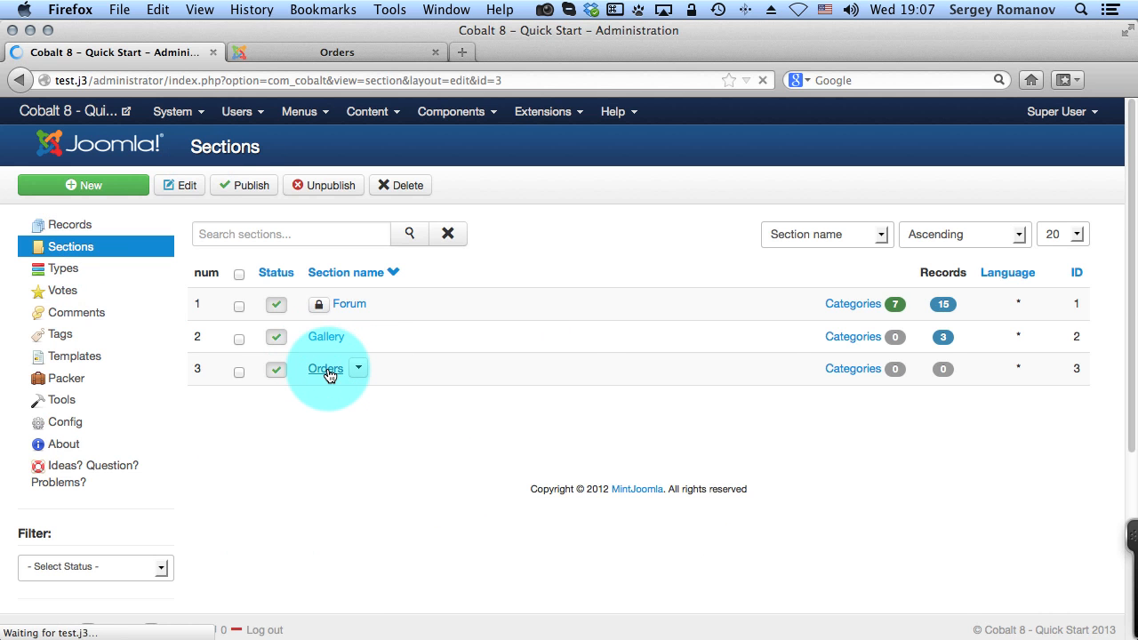
left_click(325, 367)
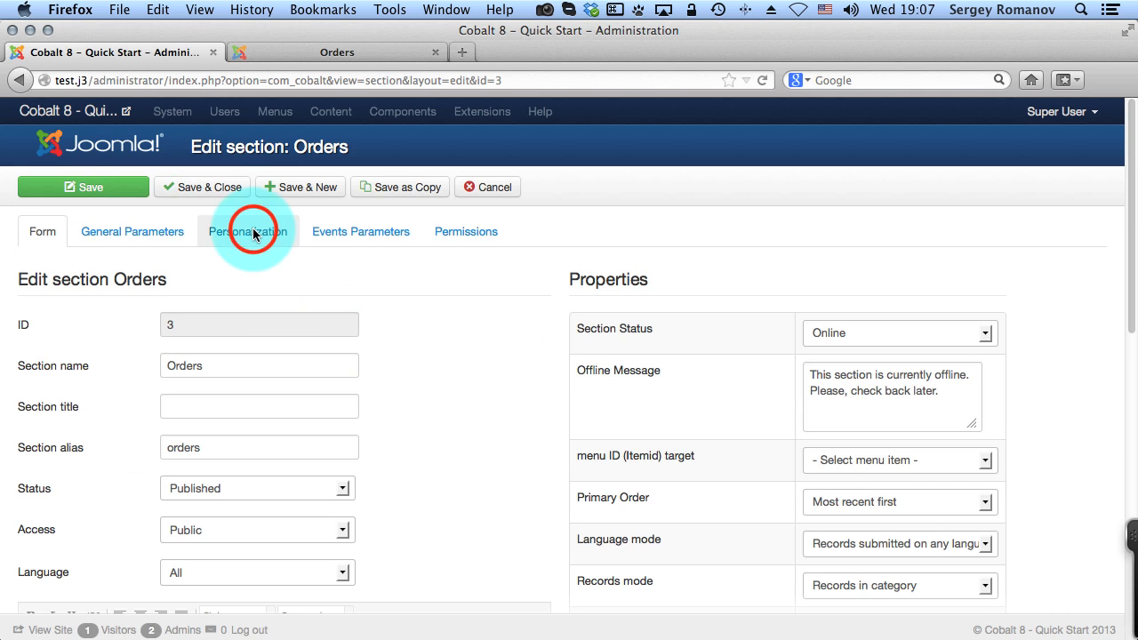
left_click(248, 231)
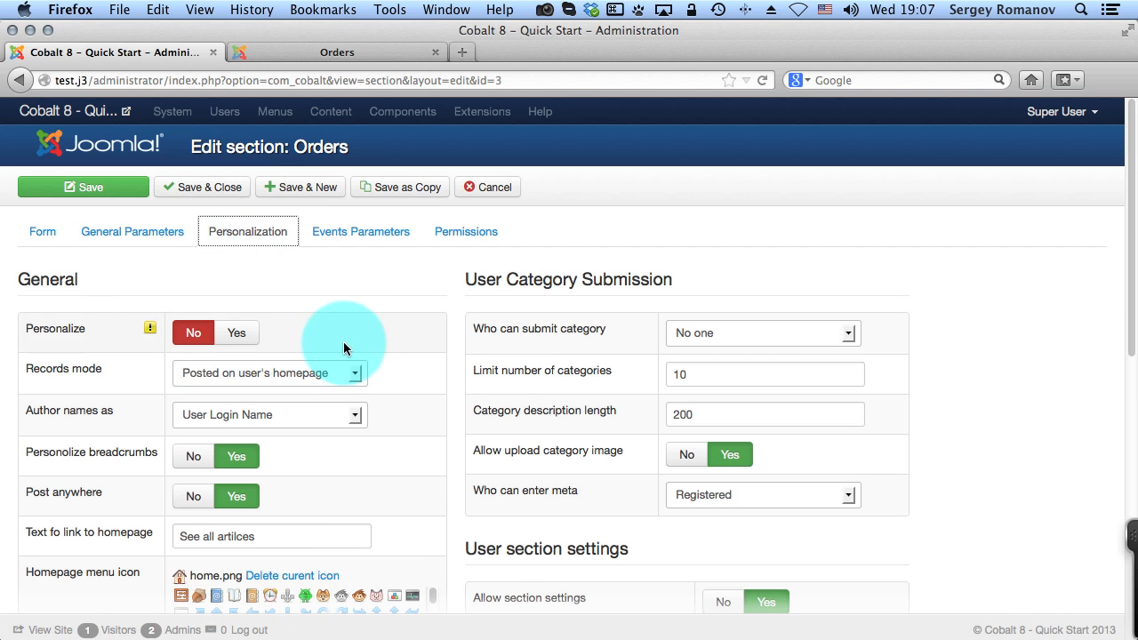
left_click(131, 231)
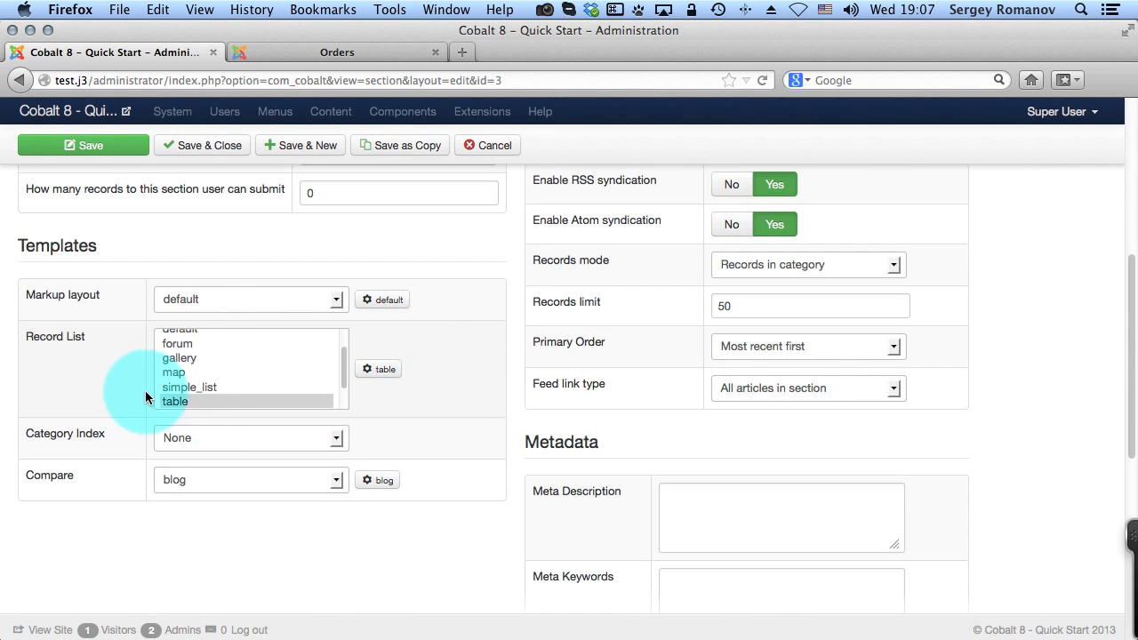
scroll("up", 3)
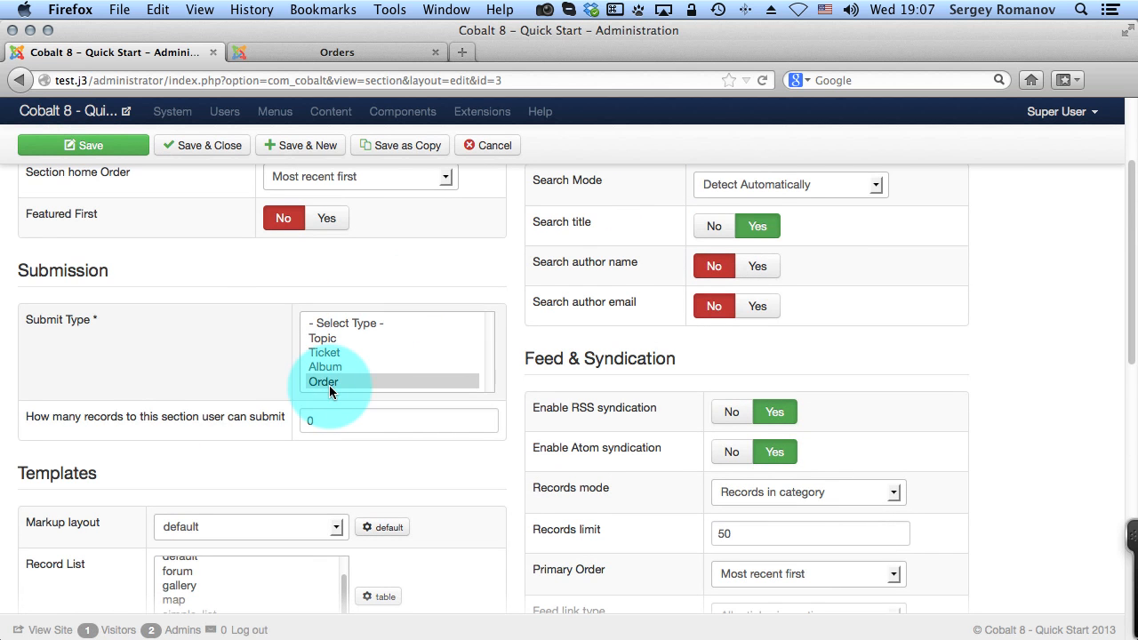
left_click(323, 381)
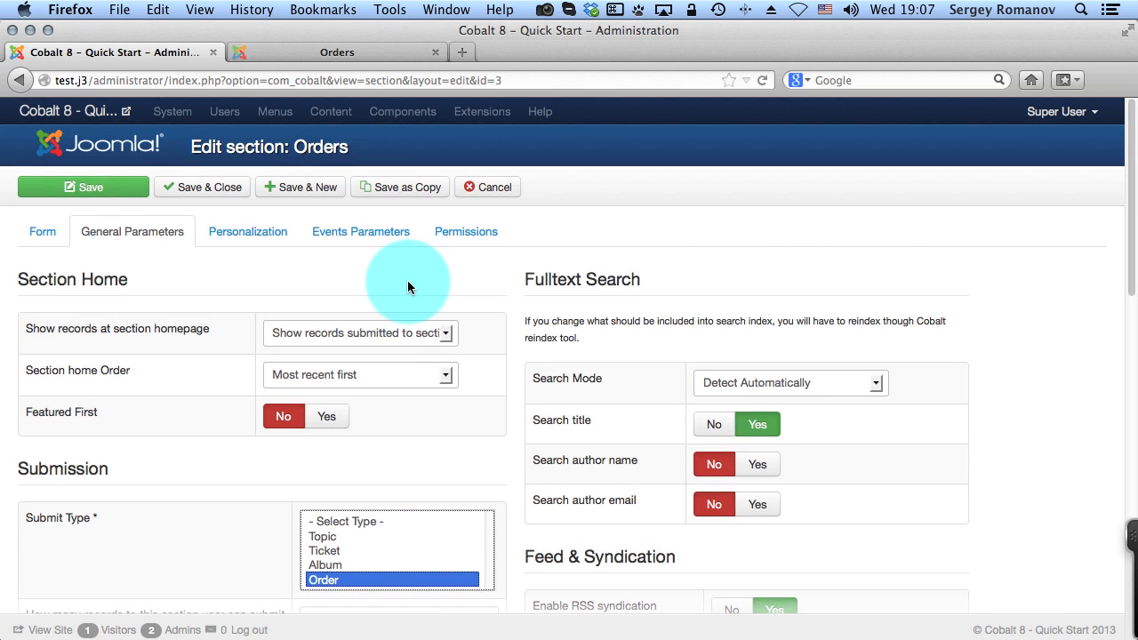
left_click(42, 231)
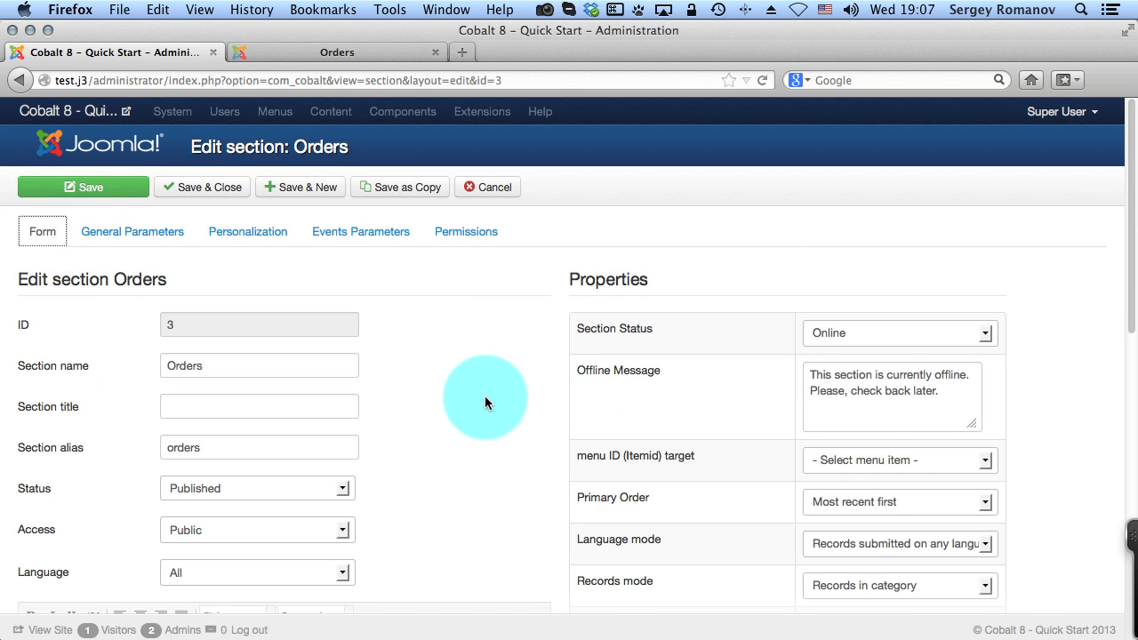
scroll("down", 3)
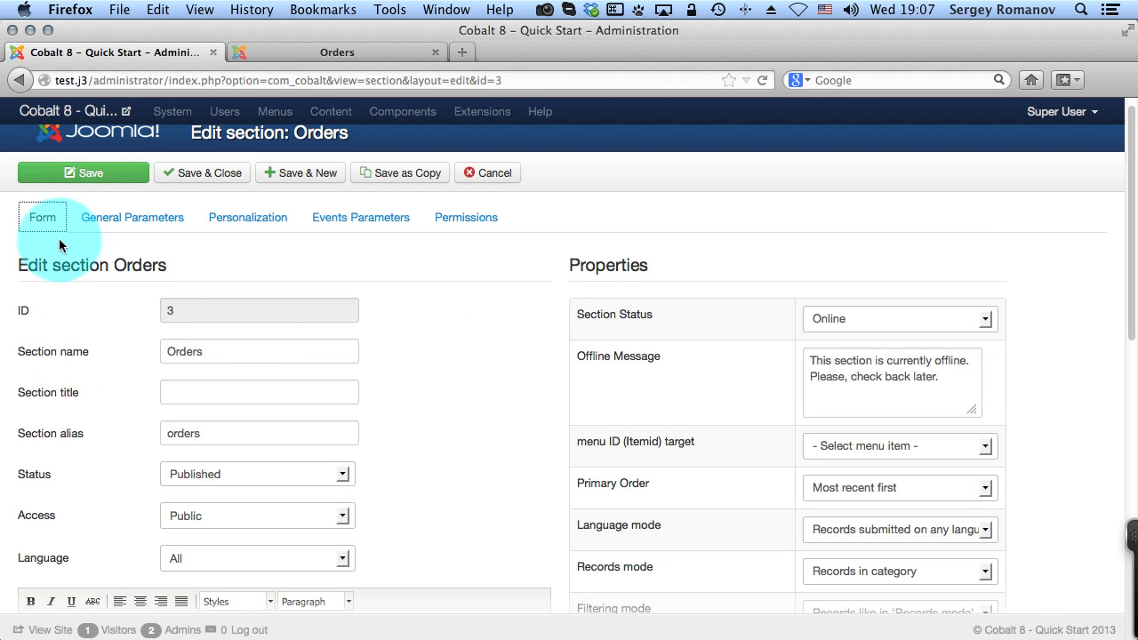
left_click(83, 172)
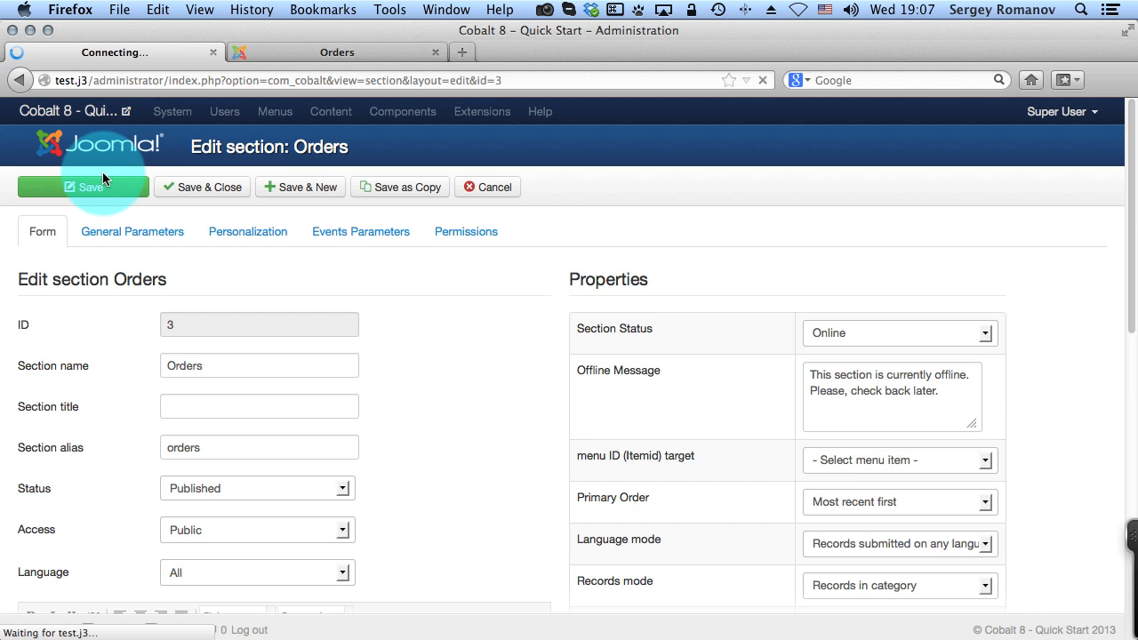
left_click(83, 187)
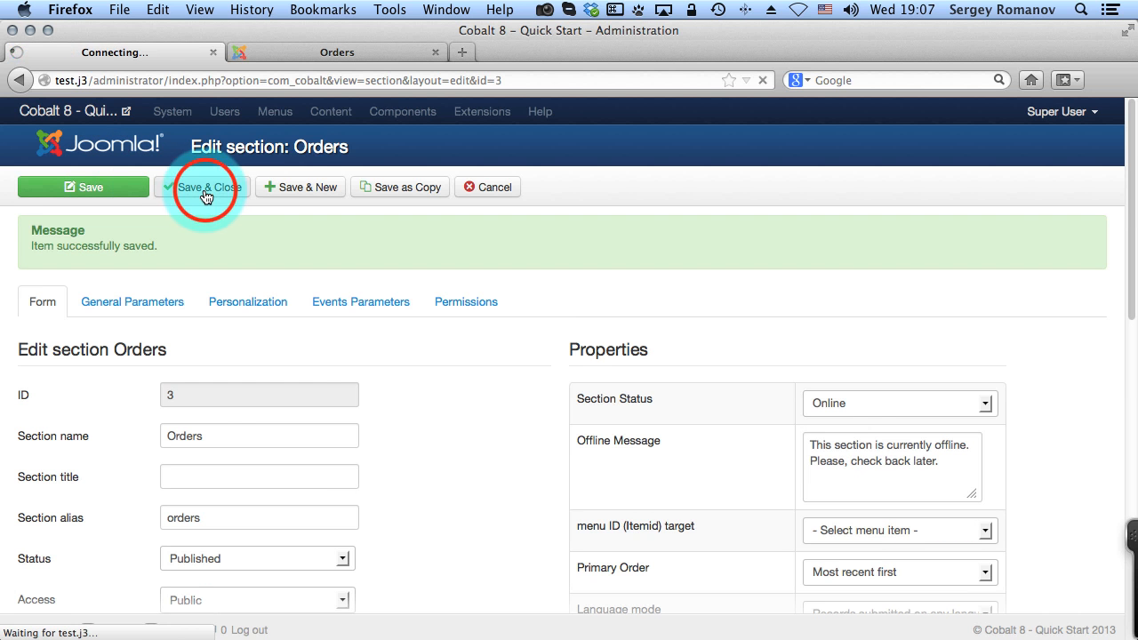
left_click(205, 187)
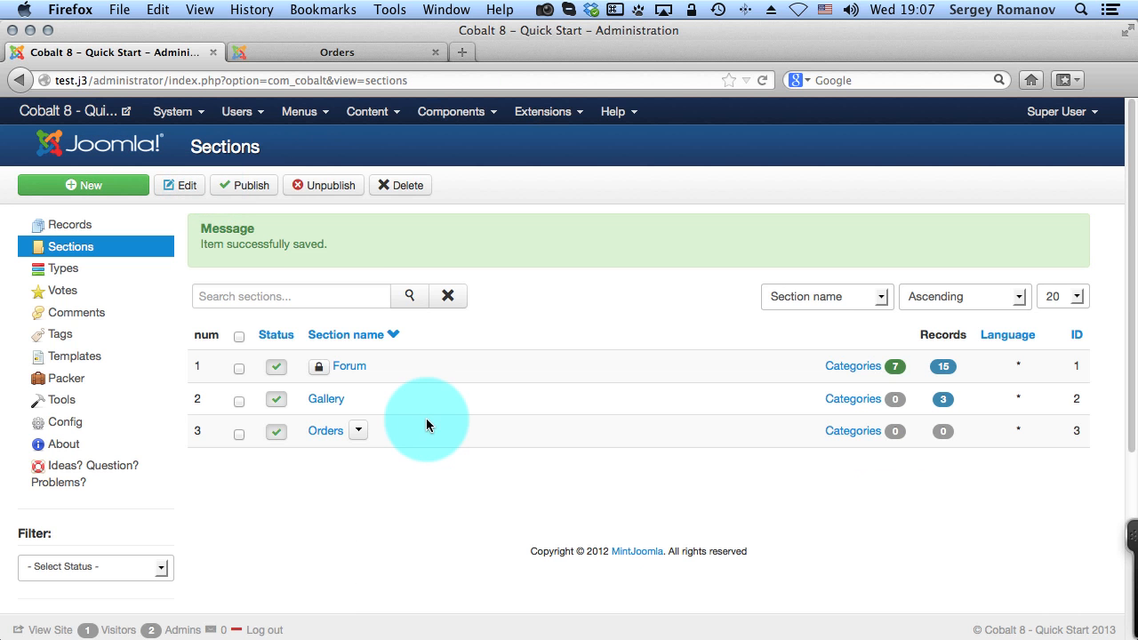
Filter the Article Manager list by 'con'
left_click(367, 111)
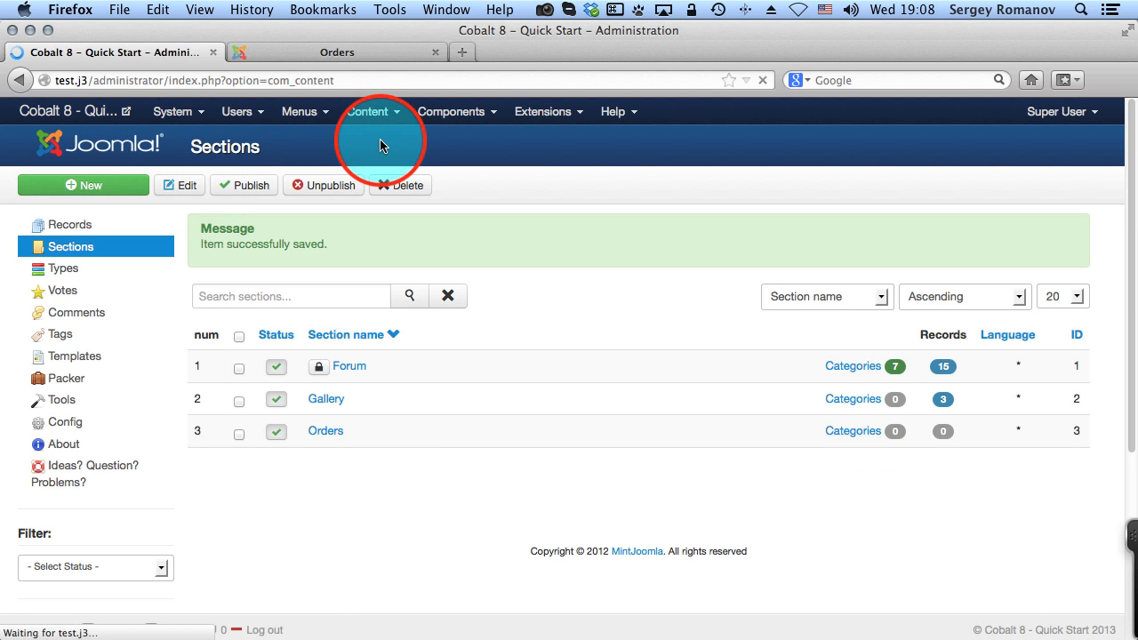
left_click(367, 111)
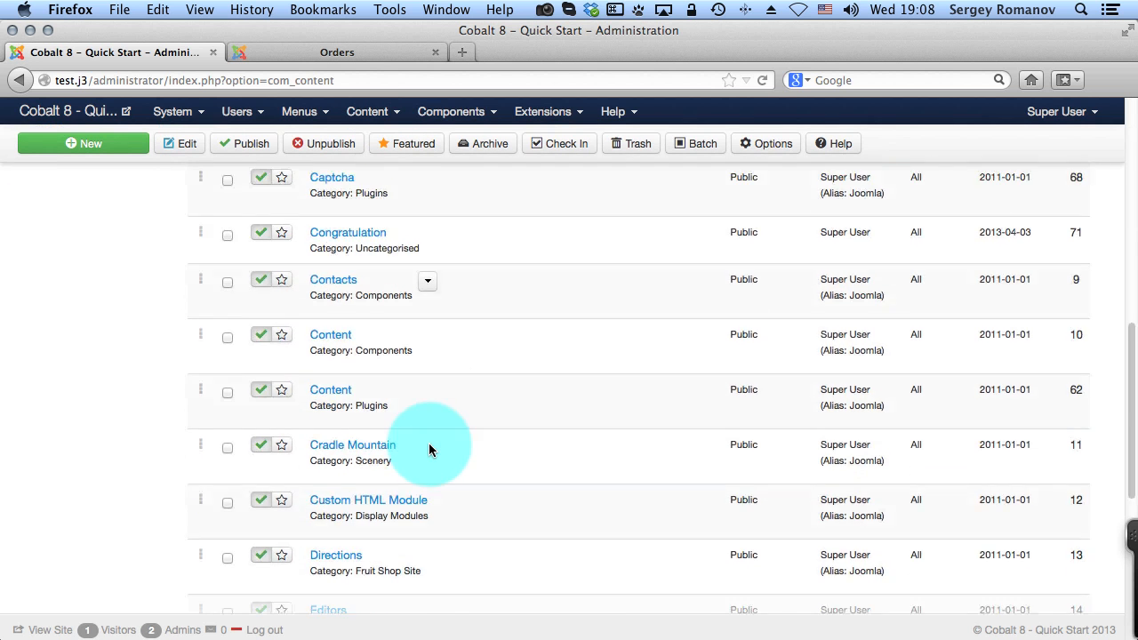
scroll("down", 3)
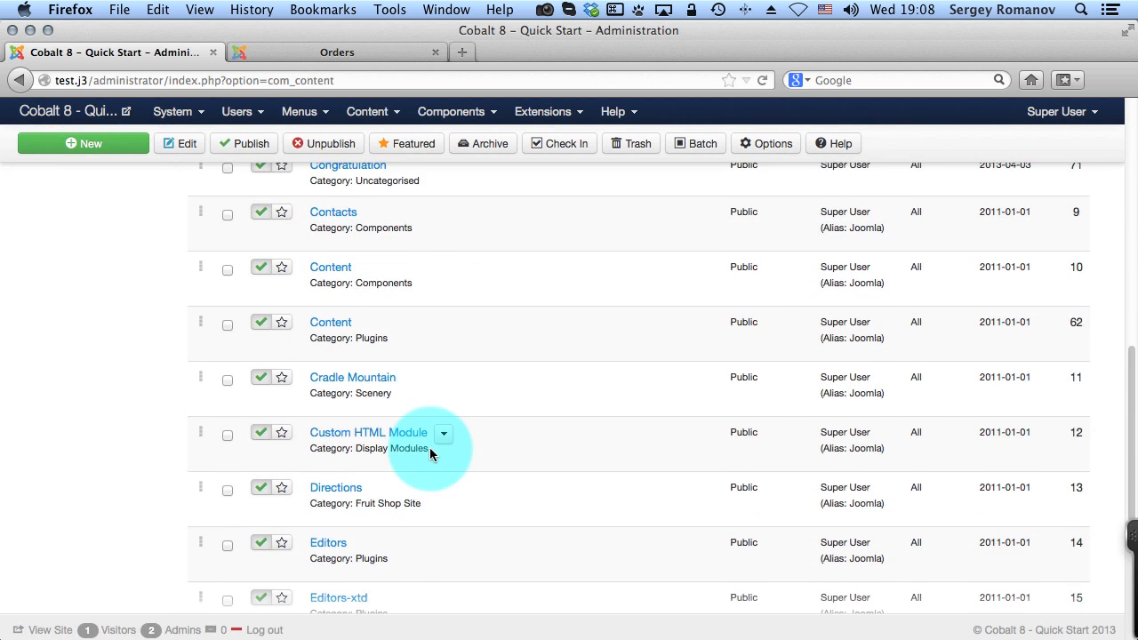
type("congrat")
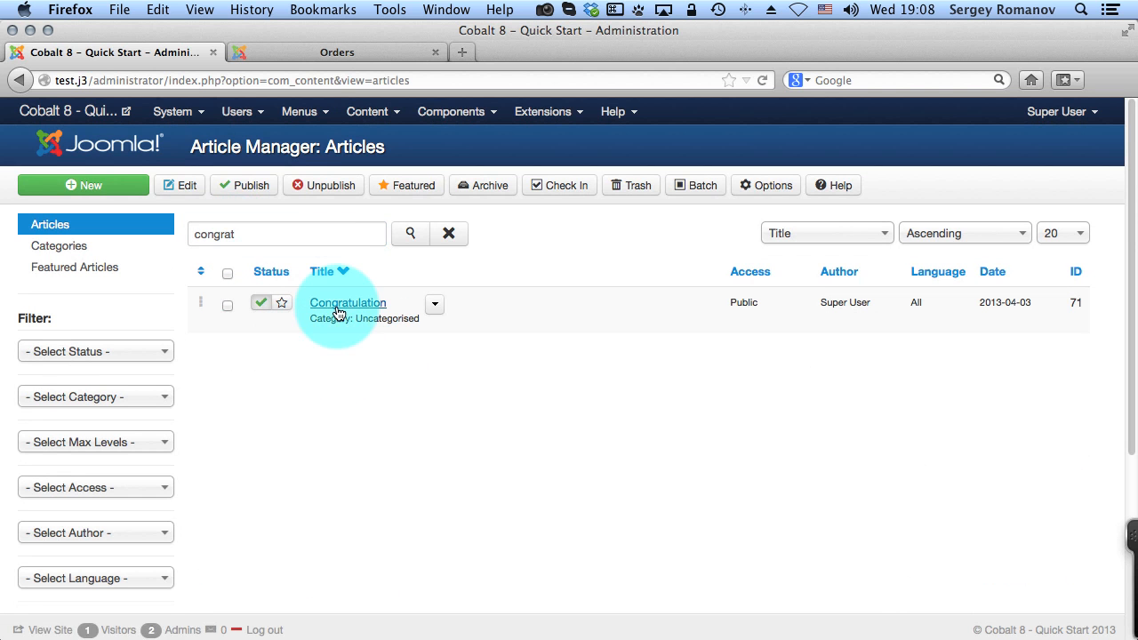
Review the Congratulation article's order-accepted text, then close it
left_click(347, 302)
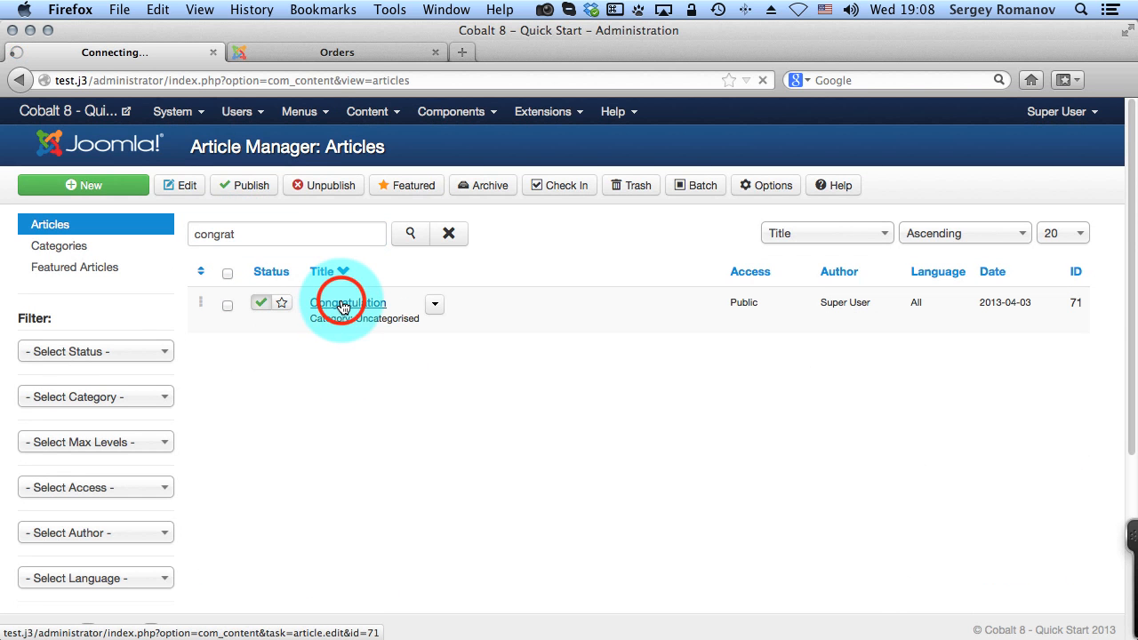
left_click(346, 302)
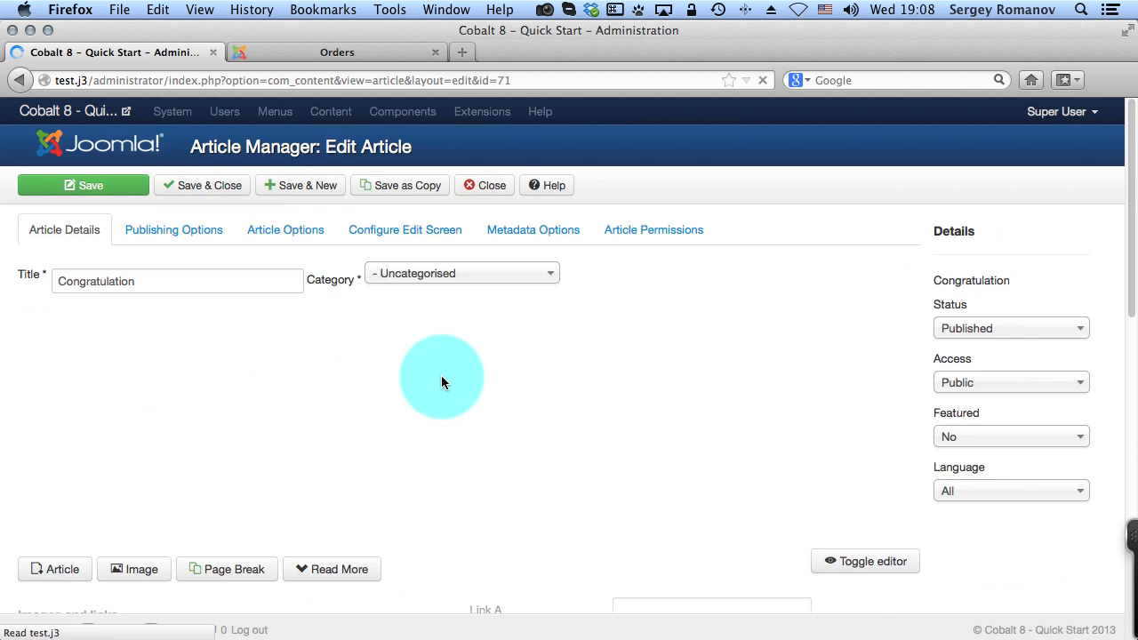
left_click(864, 561)
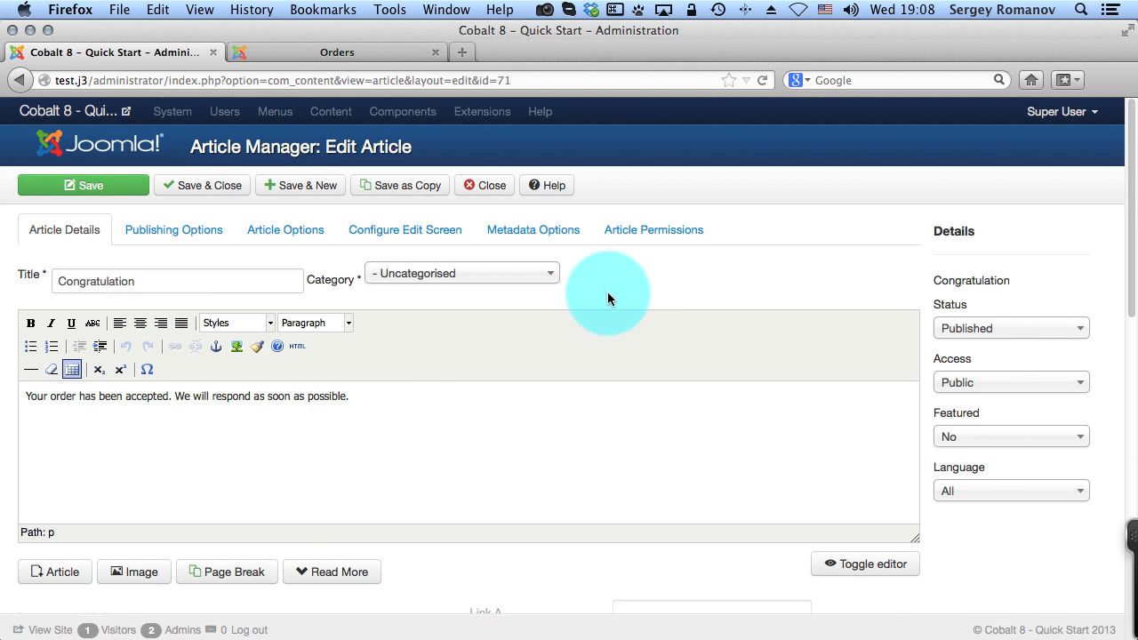
mouse_move(568, 378)
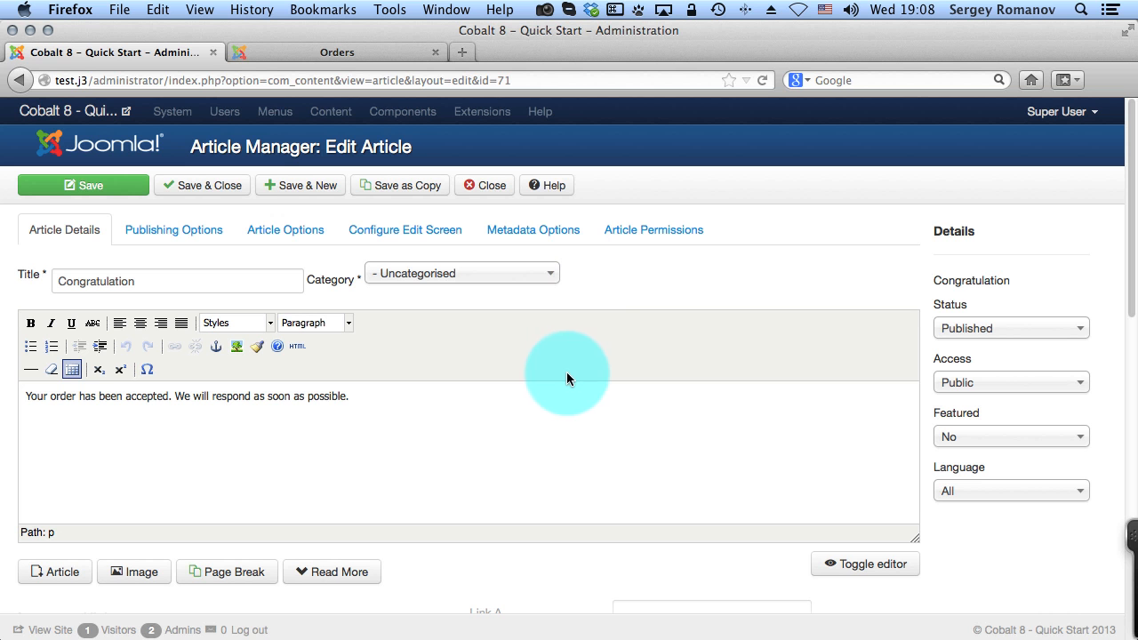
mouse_move(410, 320)
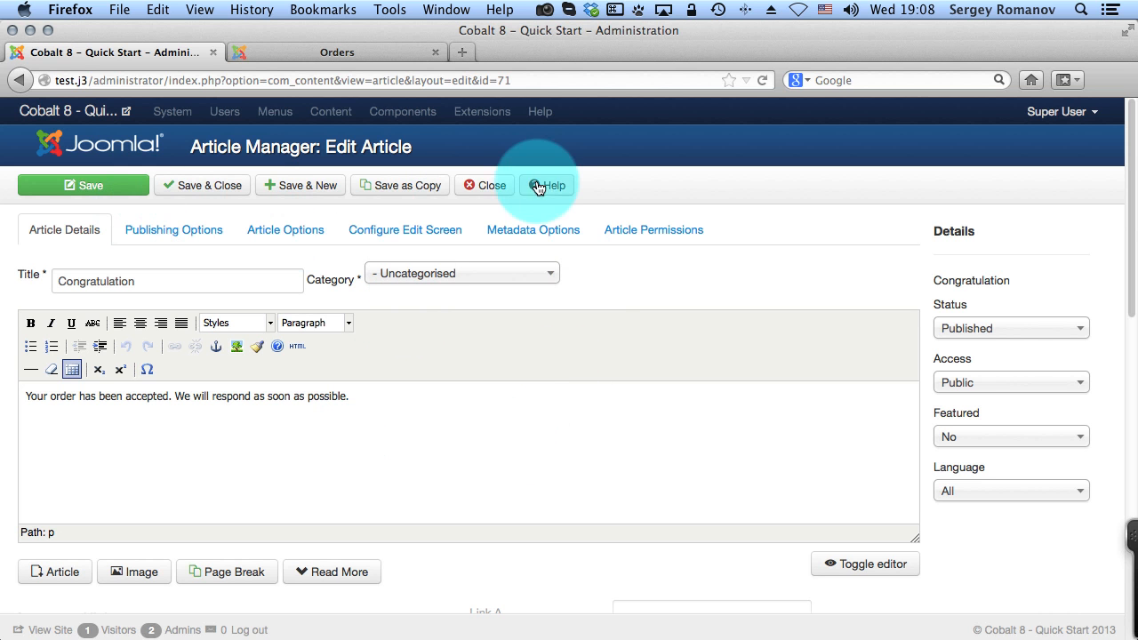
left_click(484, 185)
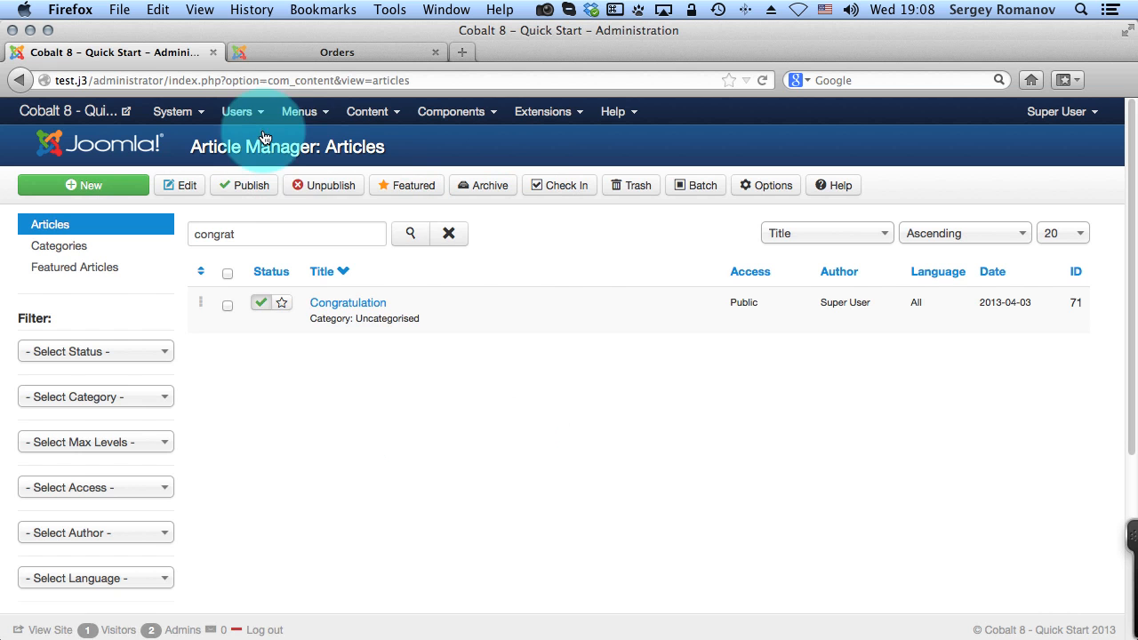
Open the Hidden menu's Order finish item and verify it links to Congratulation
left_click(299, 111)
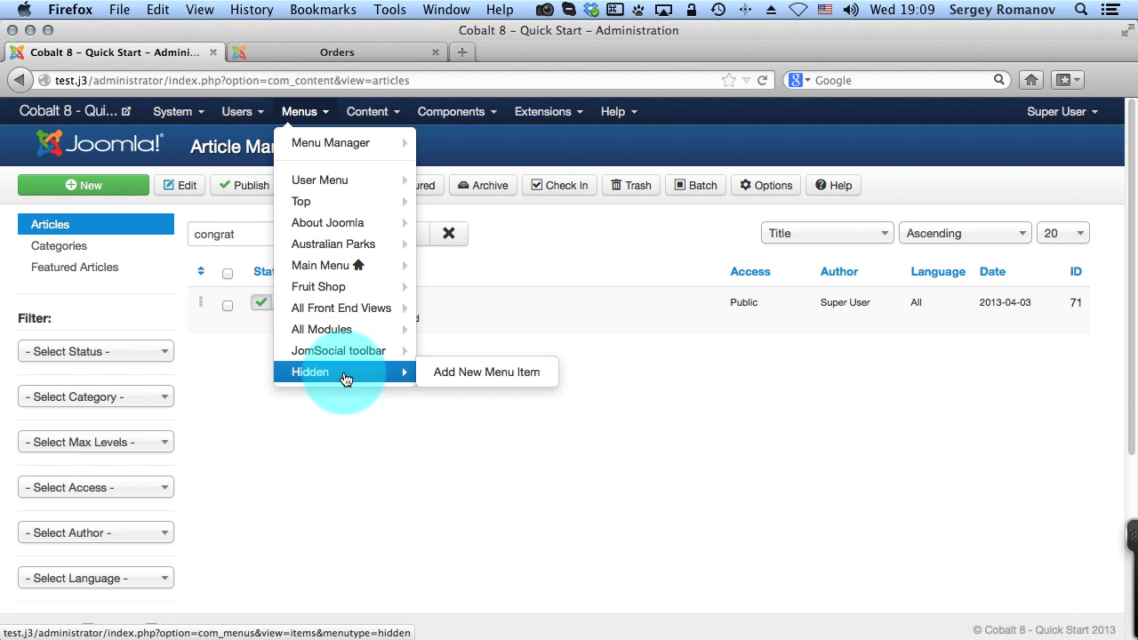
mouse_move(486, 371)
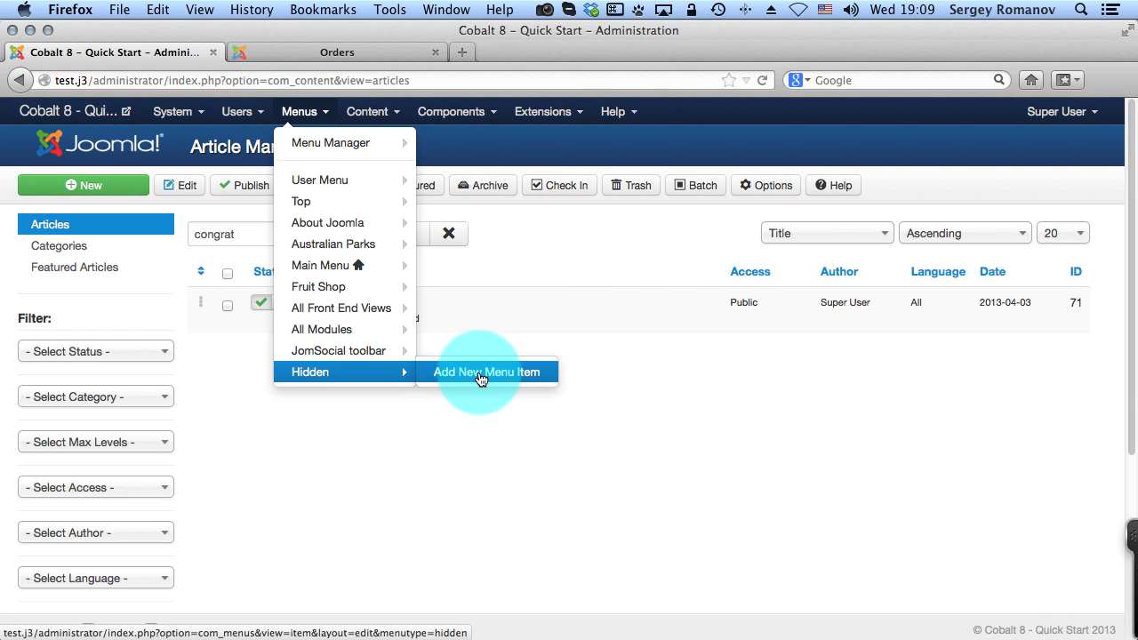
mouse_move(569, 374)
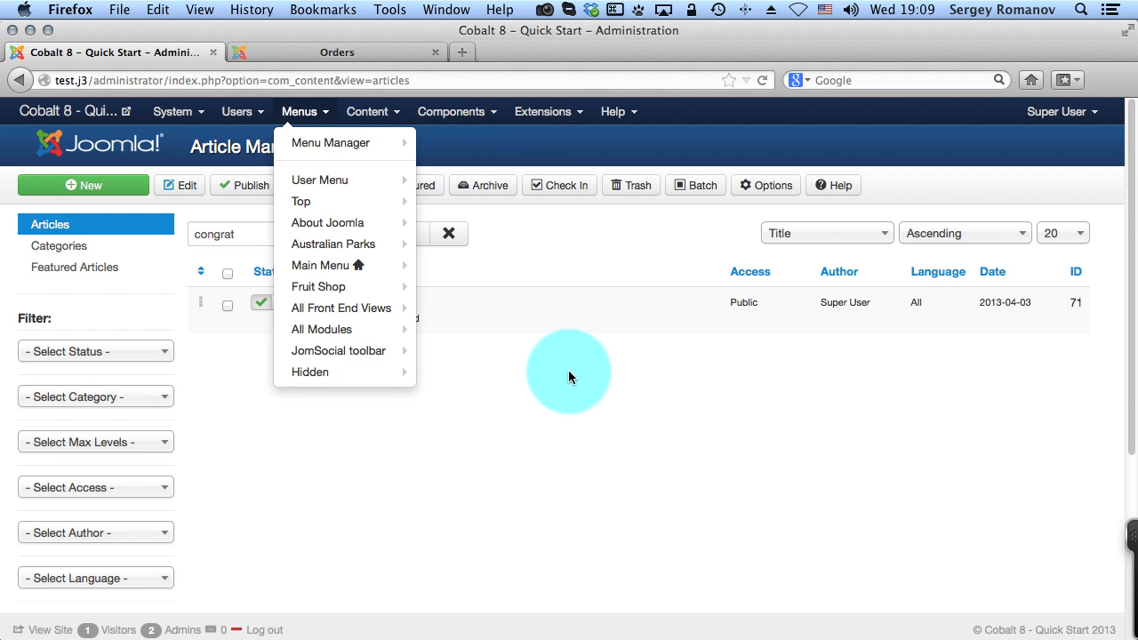
left_click(310, 371)
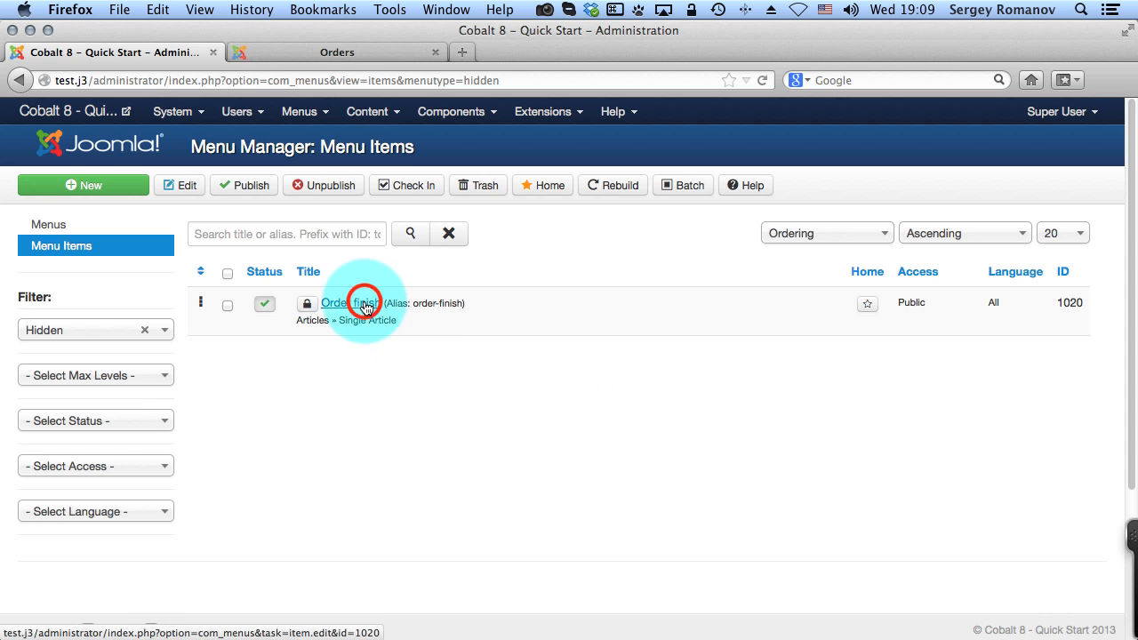
left_click(347, 302)
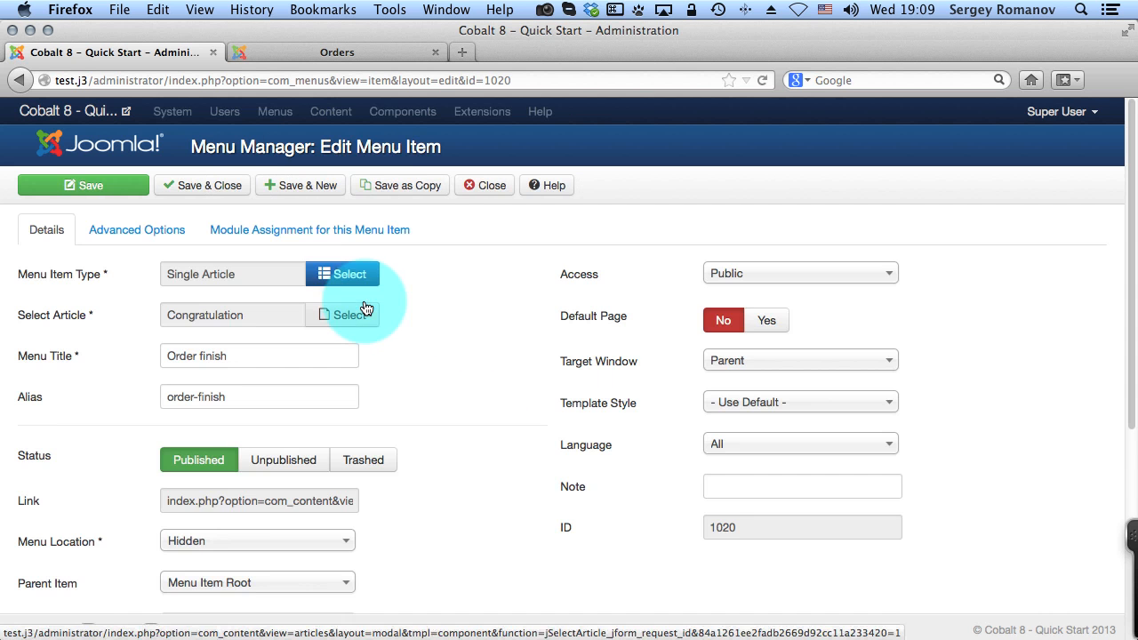
scroll("down", 3)
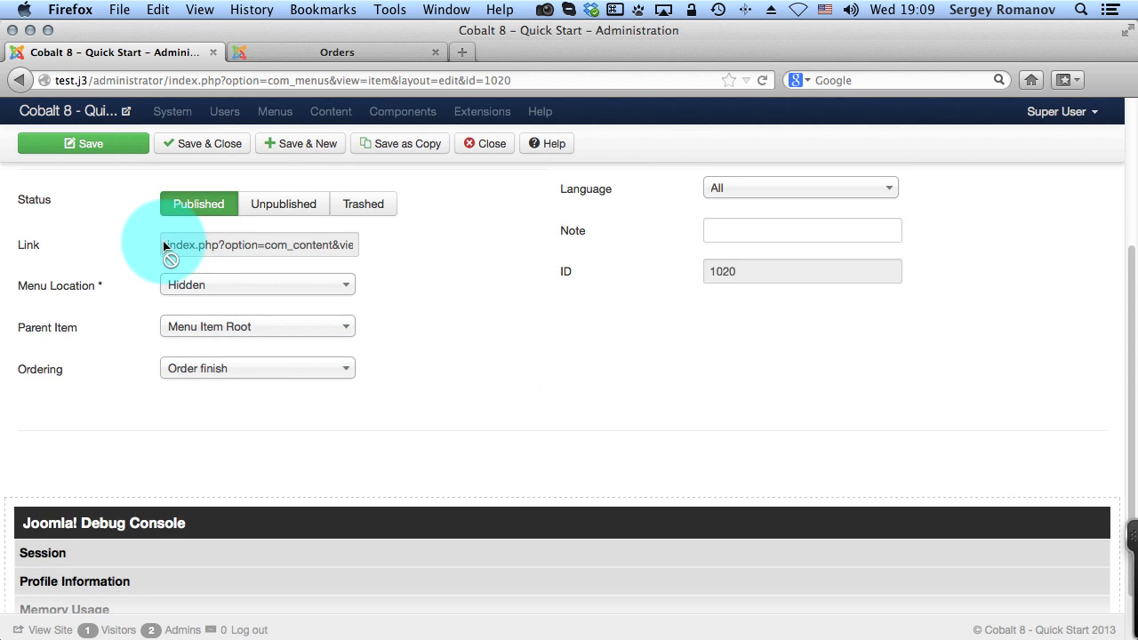
mouse_move(391, 247)
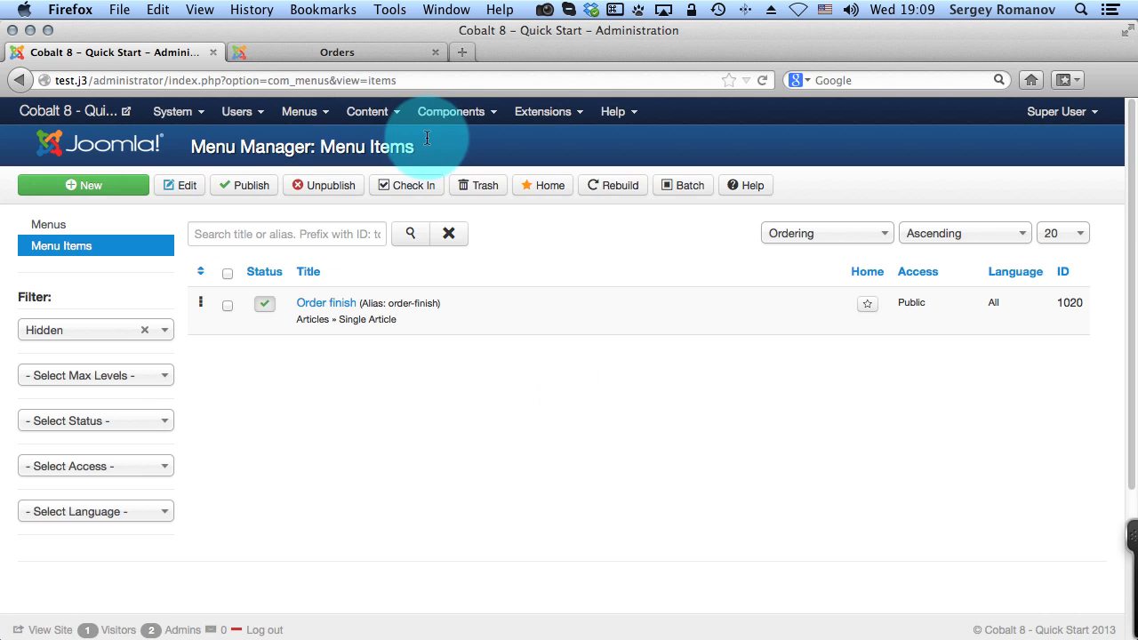
Open the Order content type and scroll its General Parameters to the redirect settings
left_click(457, 111)
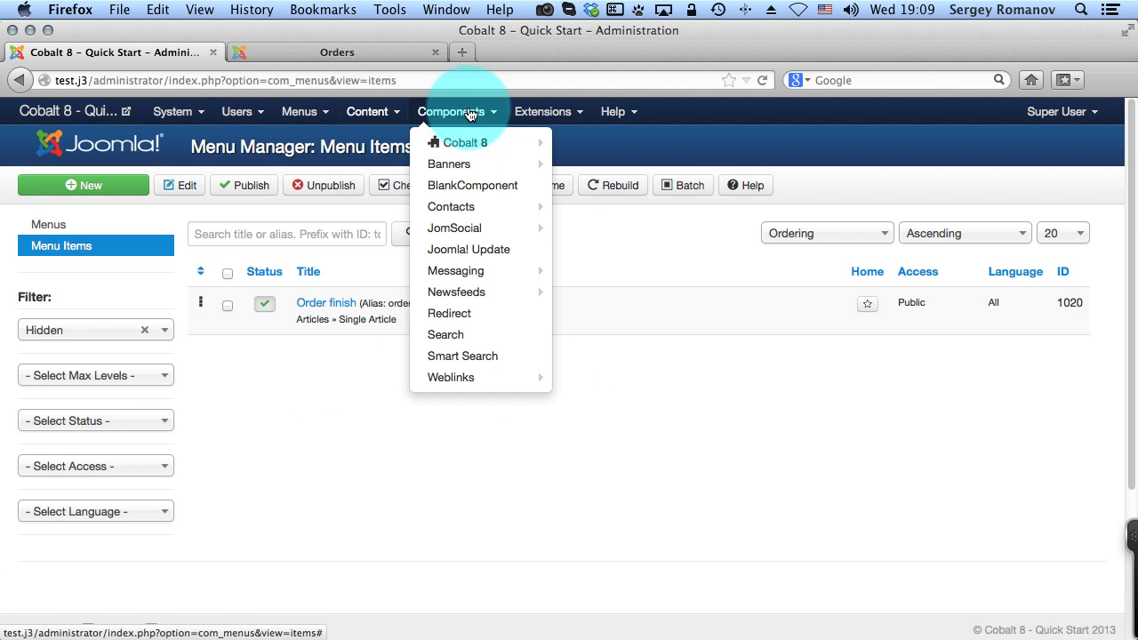
left_click(585, 185)
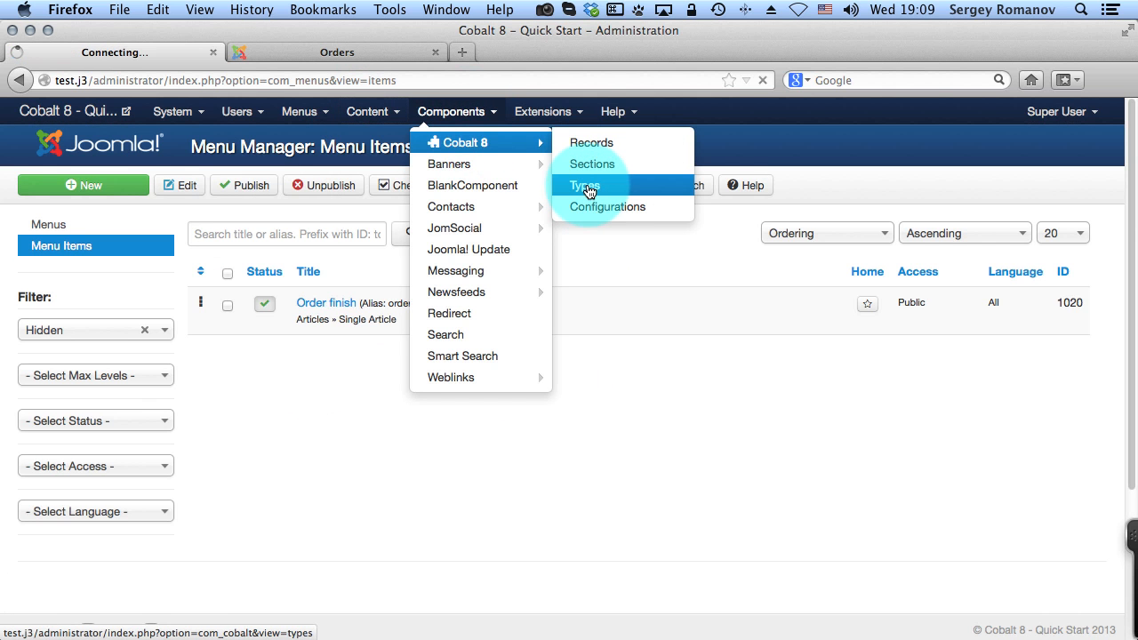
left_click(584, 185)
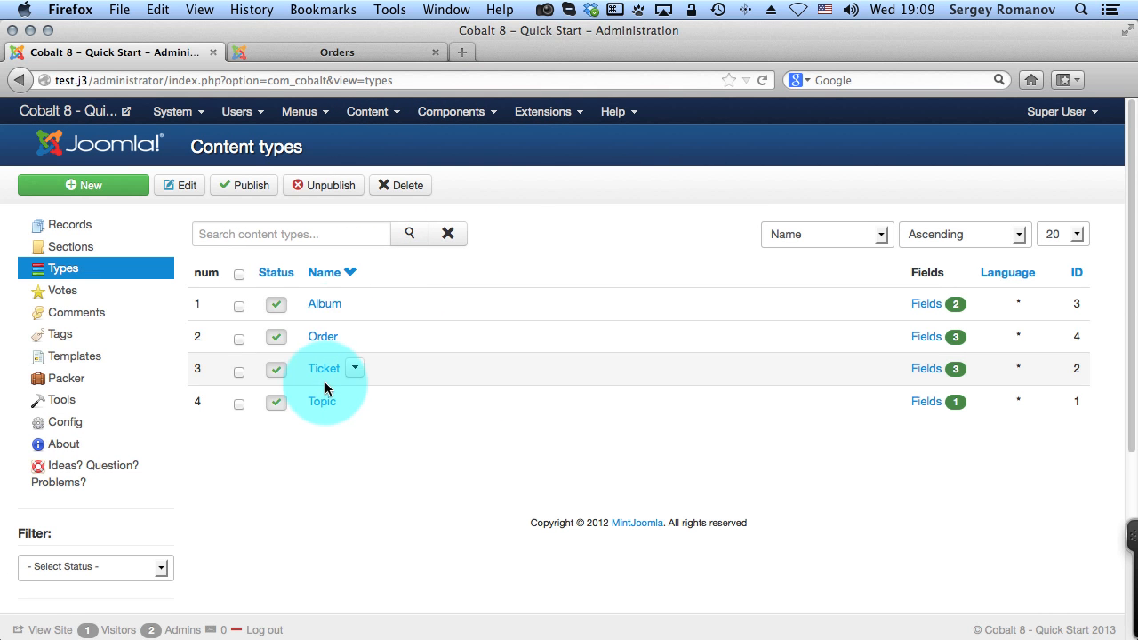
left_click(321, 336)
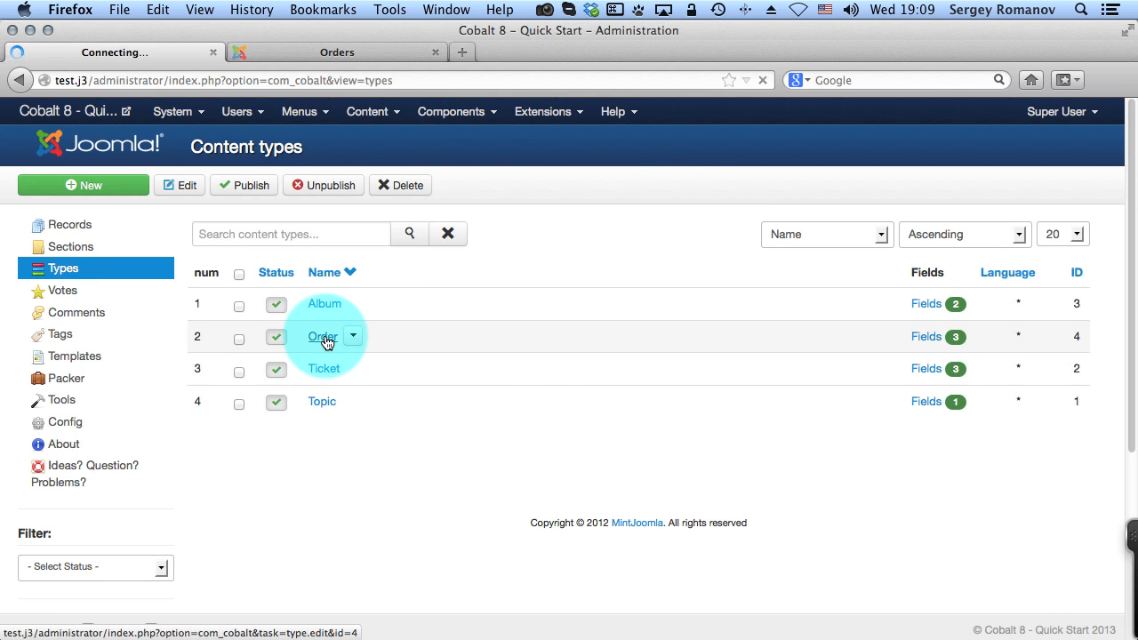
left_click(322, 335)
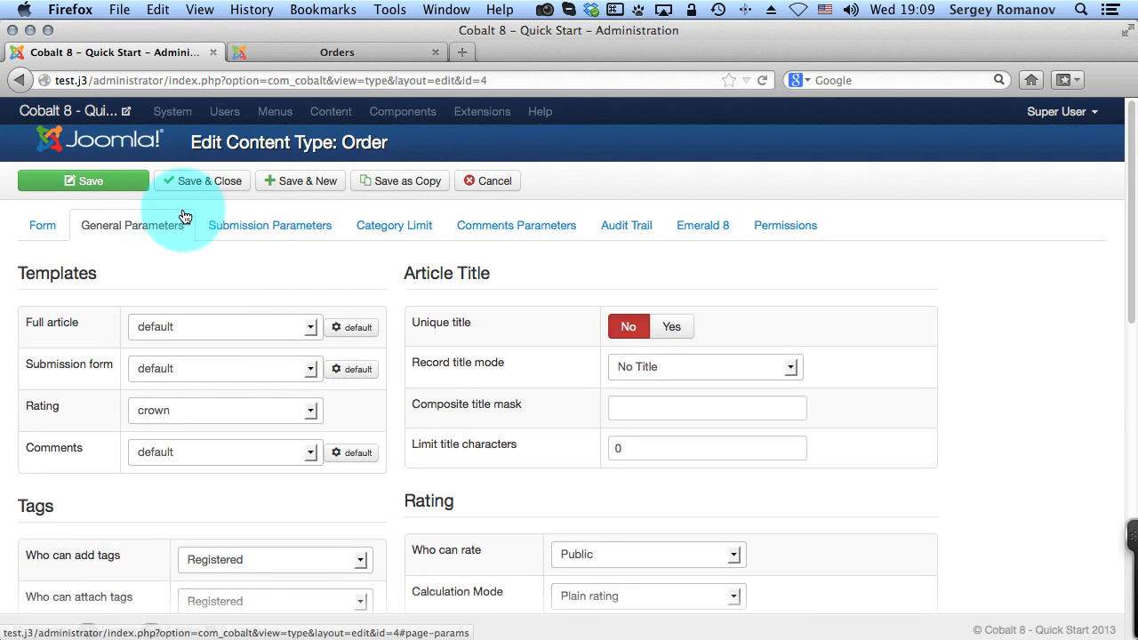
scroll("down", 3)
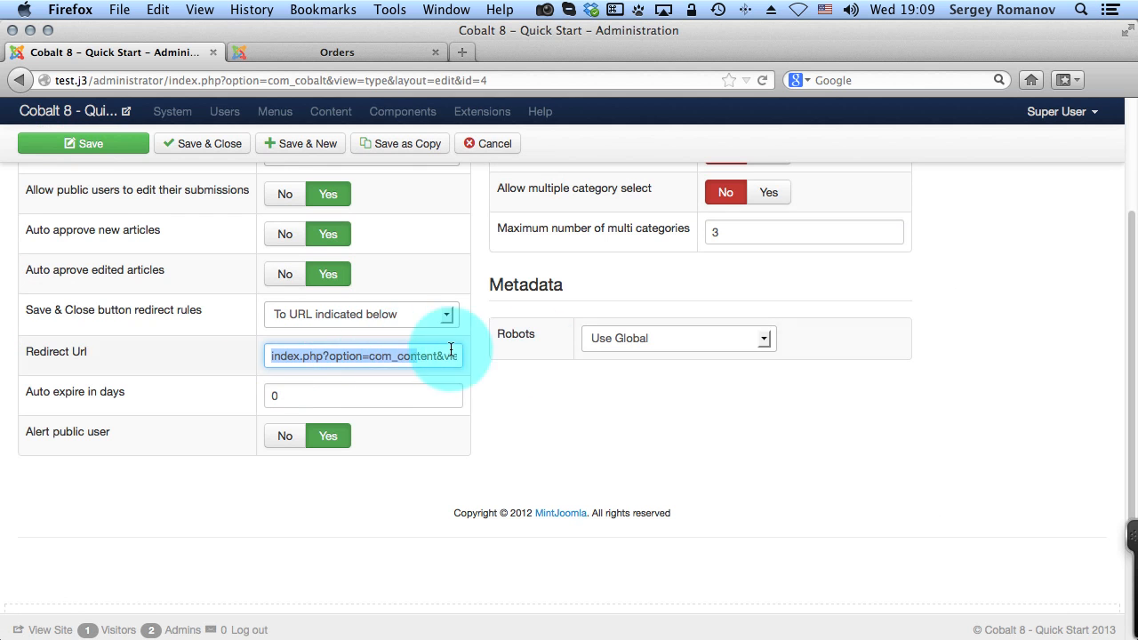
Set the Save & Close redirect to URL index.php?option=com_content&view=article&id=71
left_click(360, 314)
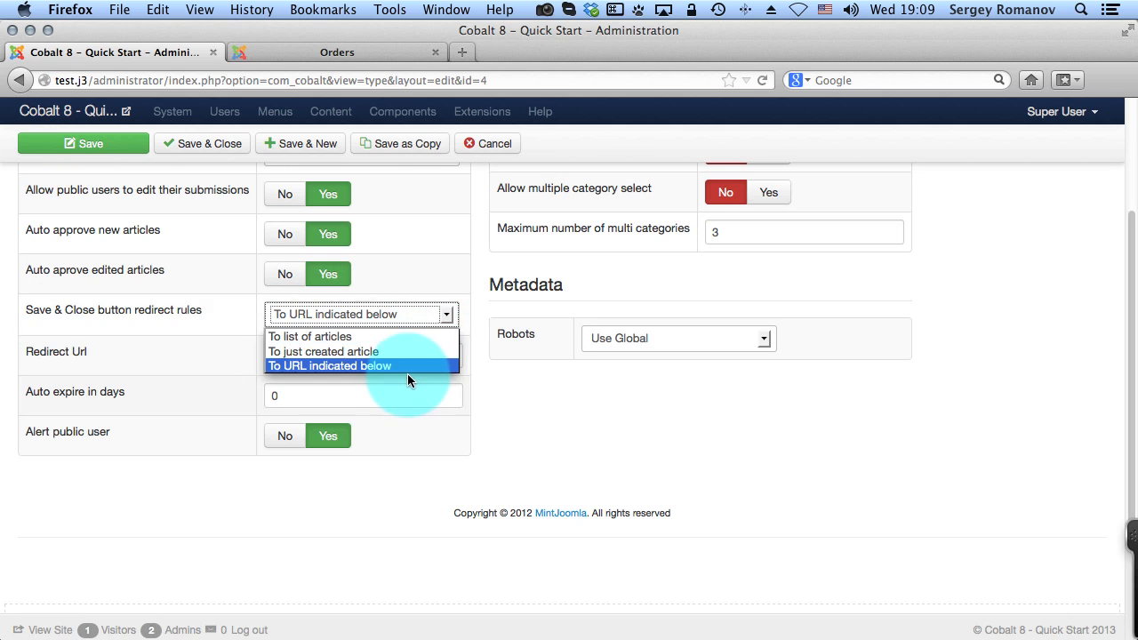
left_click(330, 366)
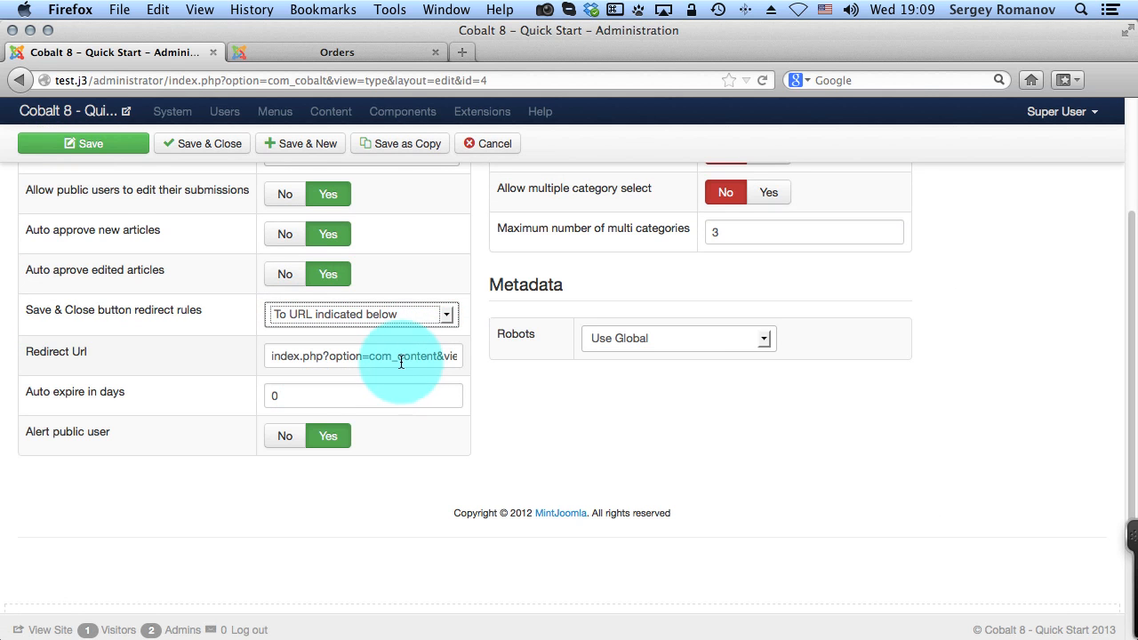
mouse_move(377, 334)
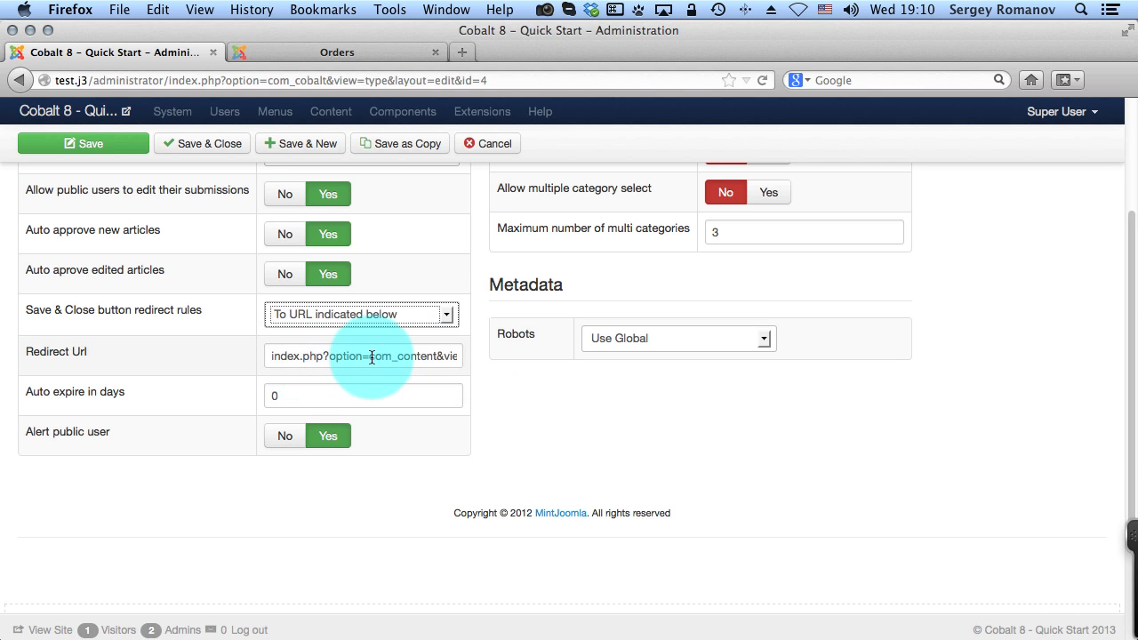
triple_click(362, 356)
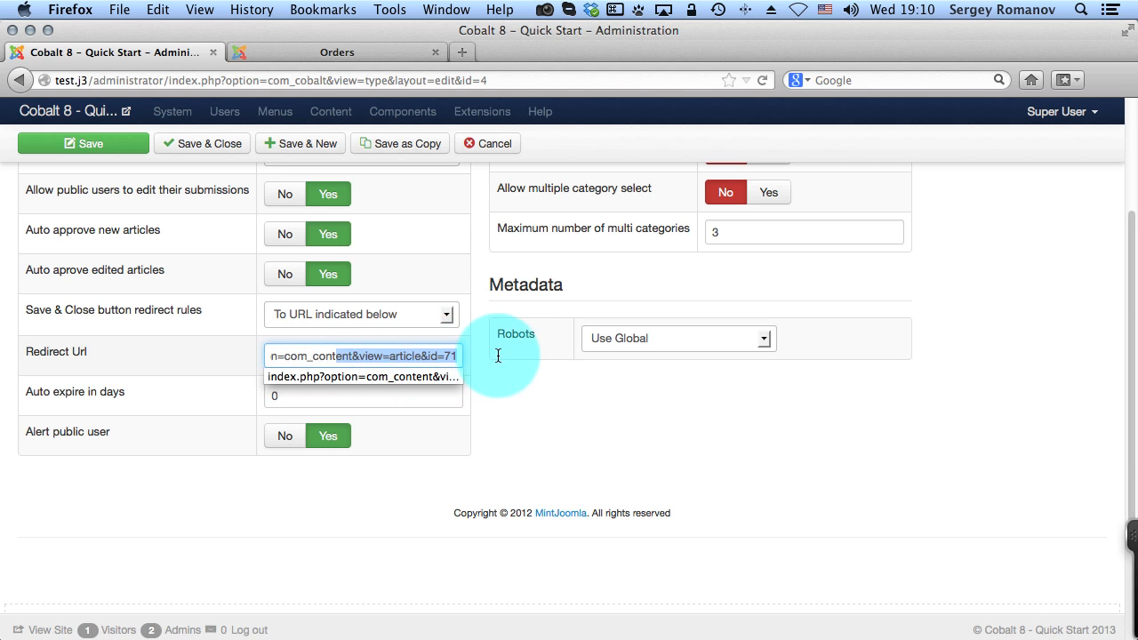
left_click(363, 376)
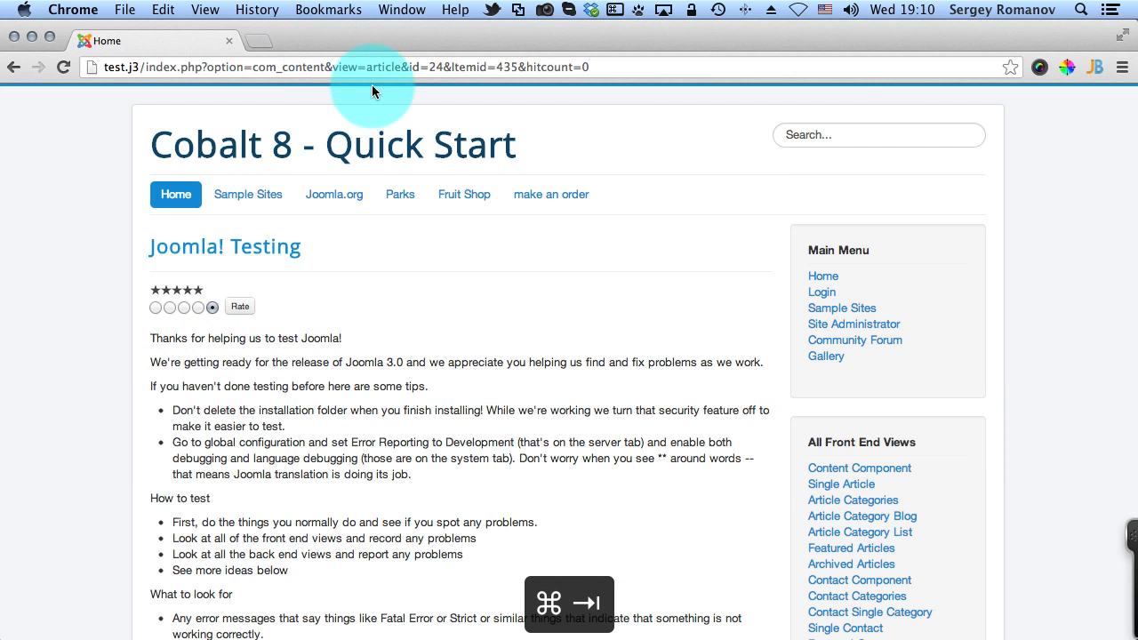
Log in through the site's Login Form and go to 'make an order'
left_click(836, 282)
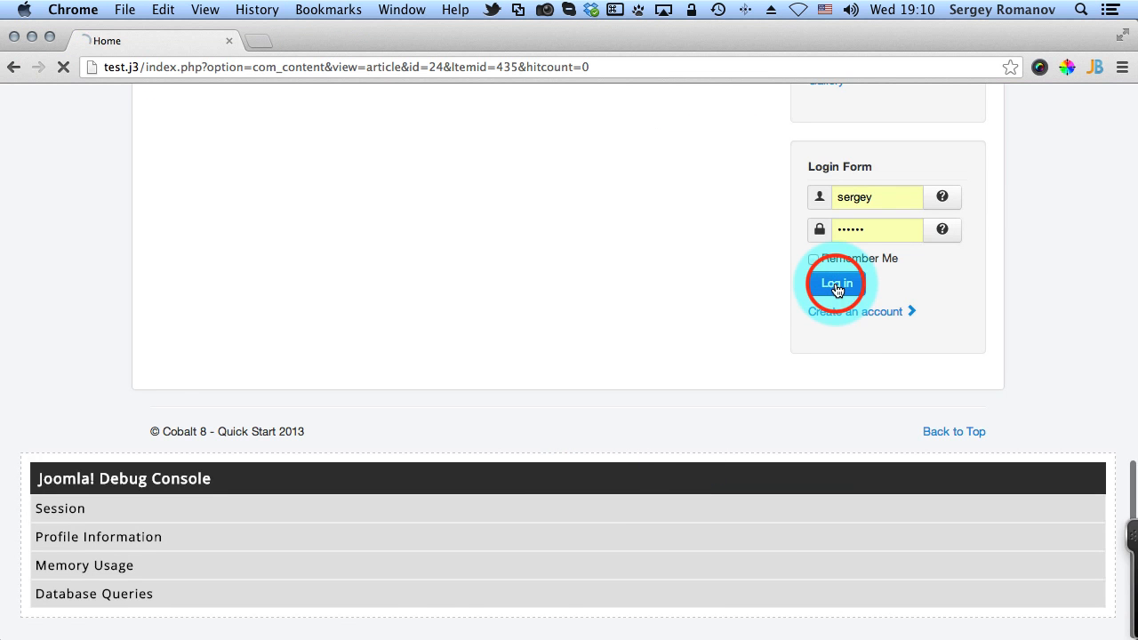
left_click(835, 283)
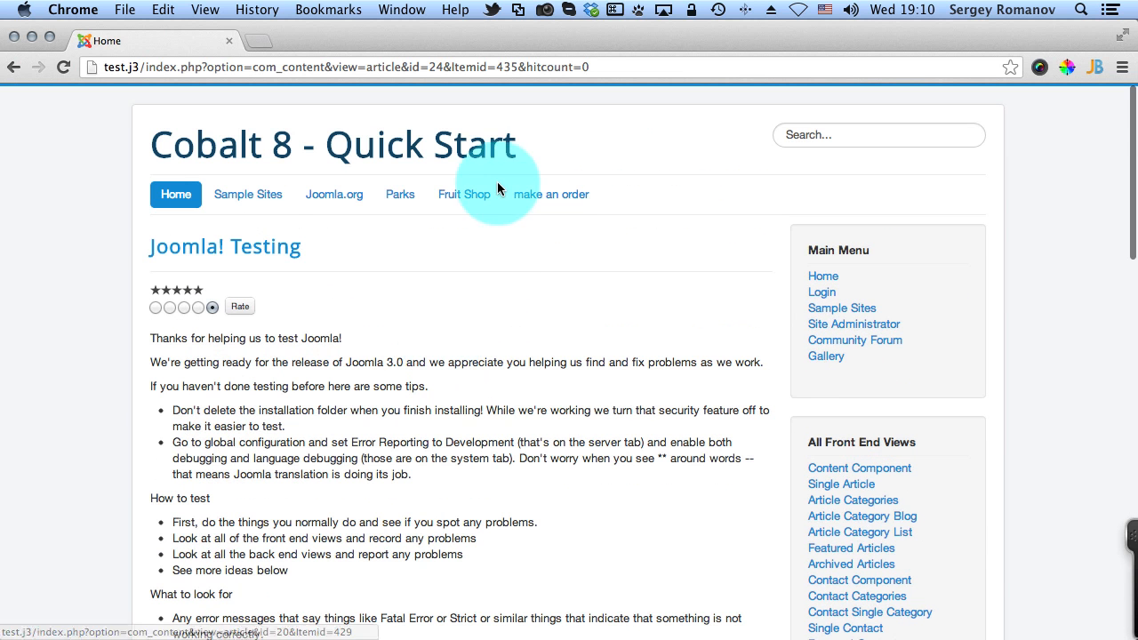
left_click(551, 194)
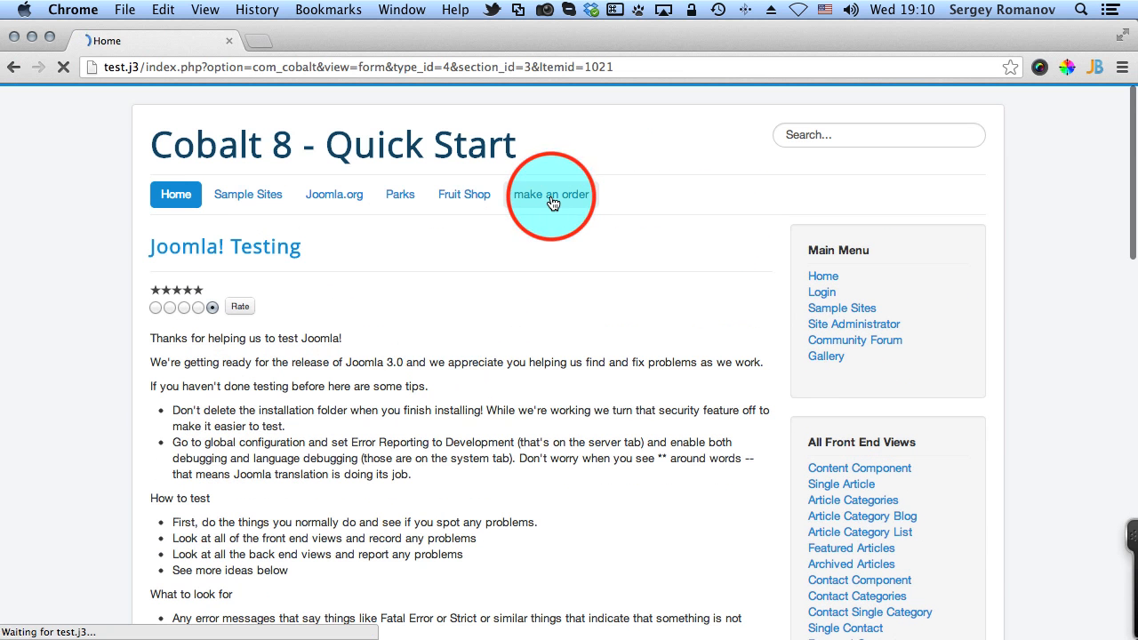
left_click(551, 194)
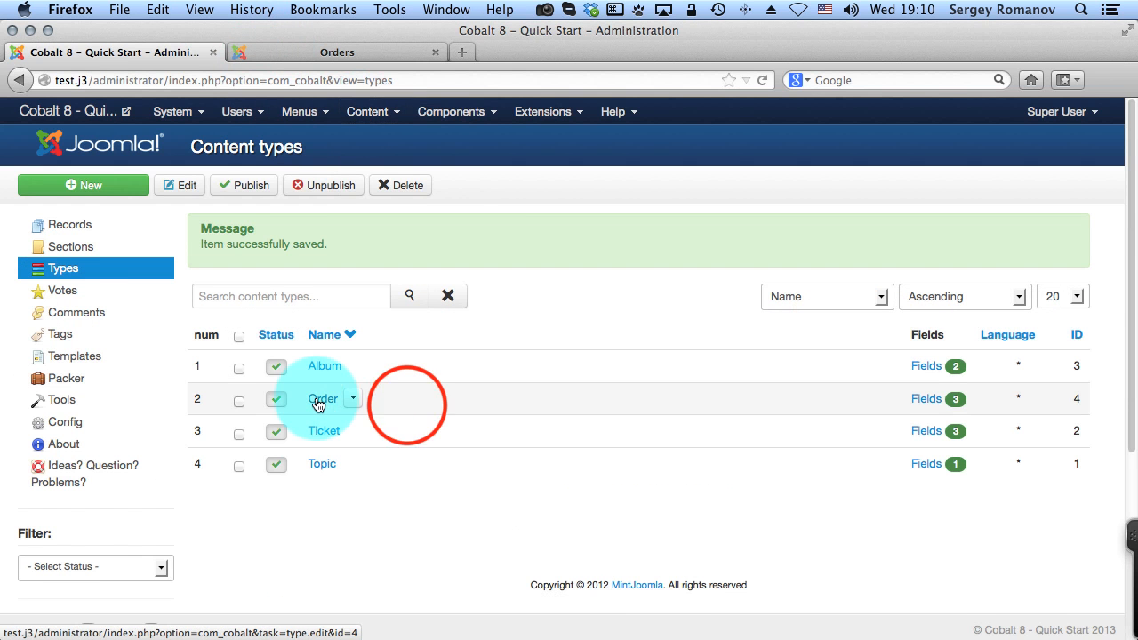
left_click(323, 398)
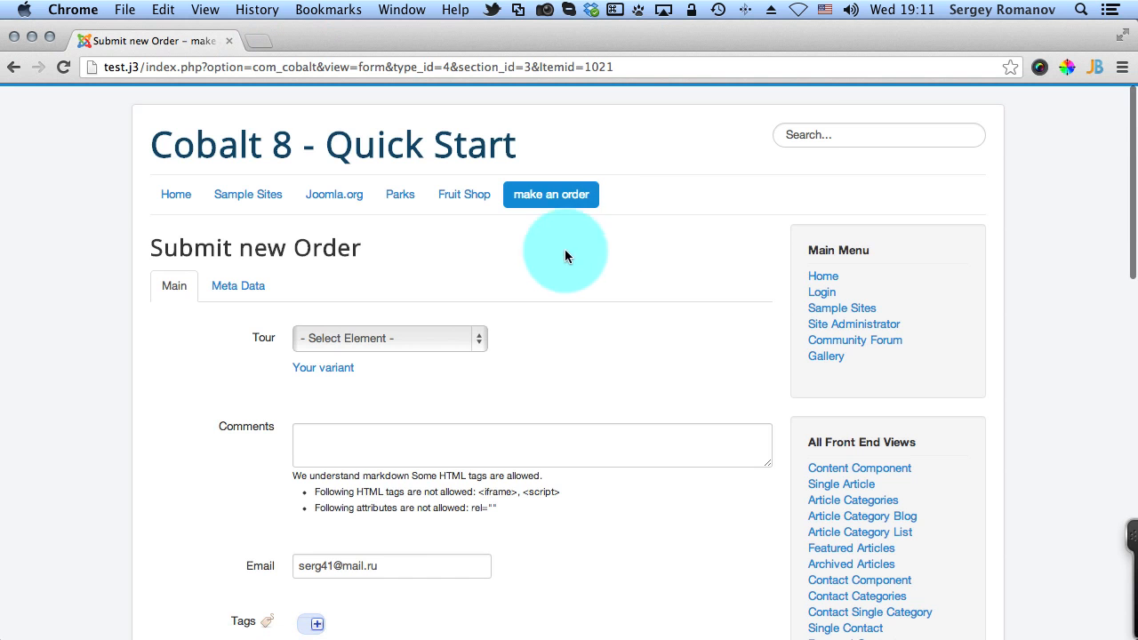
Choose Tour1, add a comment, and submit the order with Save & Close
scroll("down", 3)
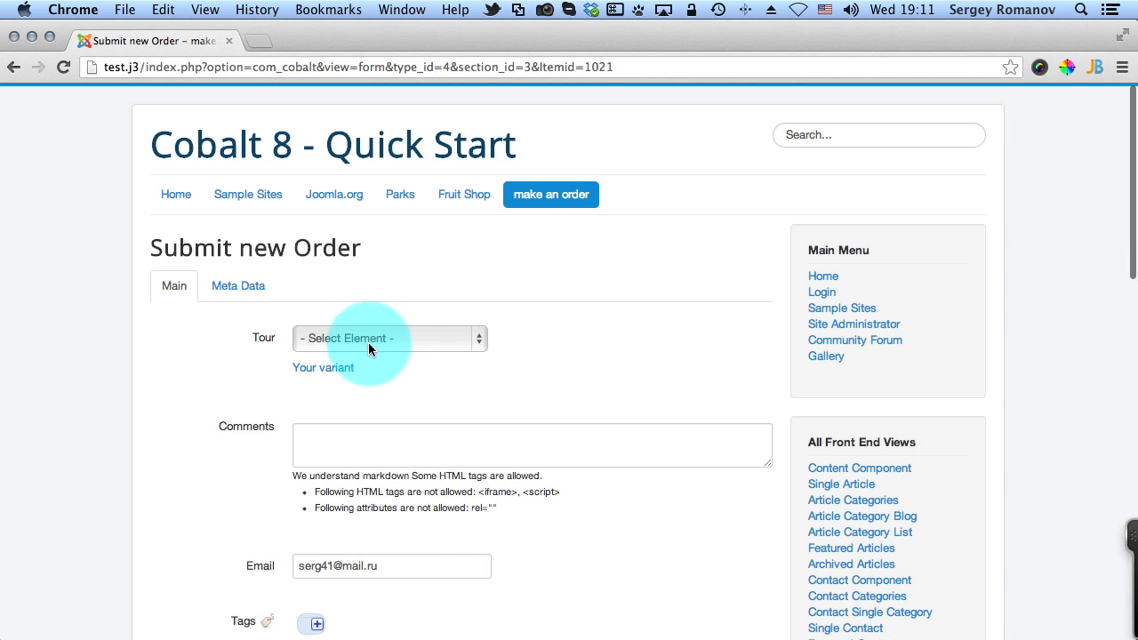
left_click(388, 338)
type("Comment")
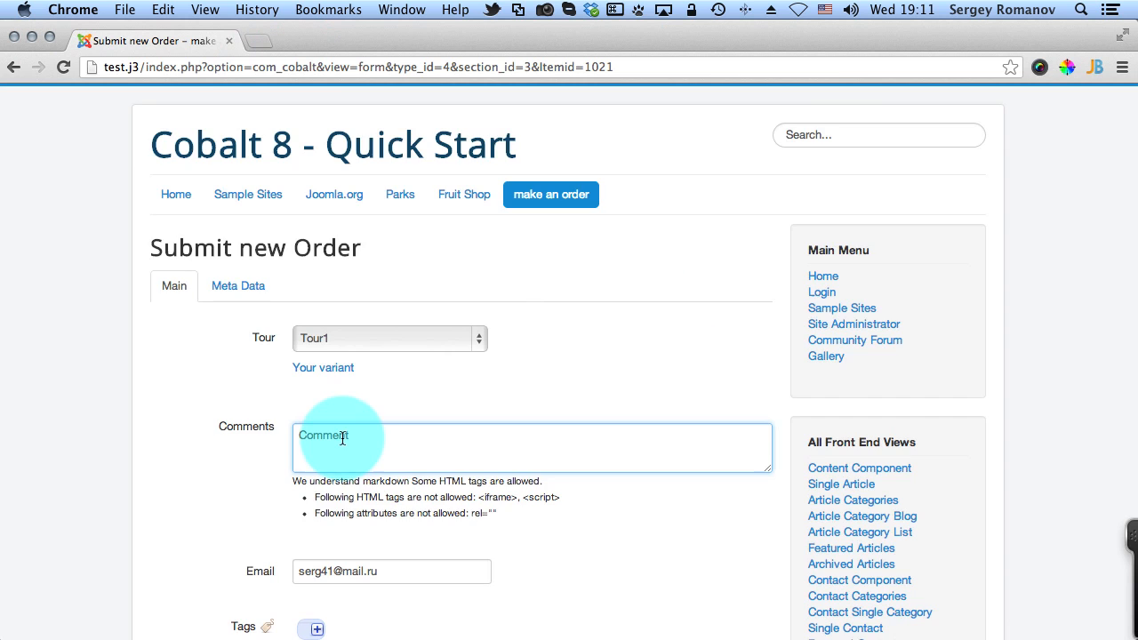
scroll("down", 3)
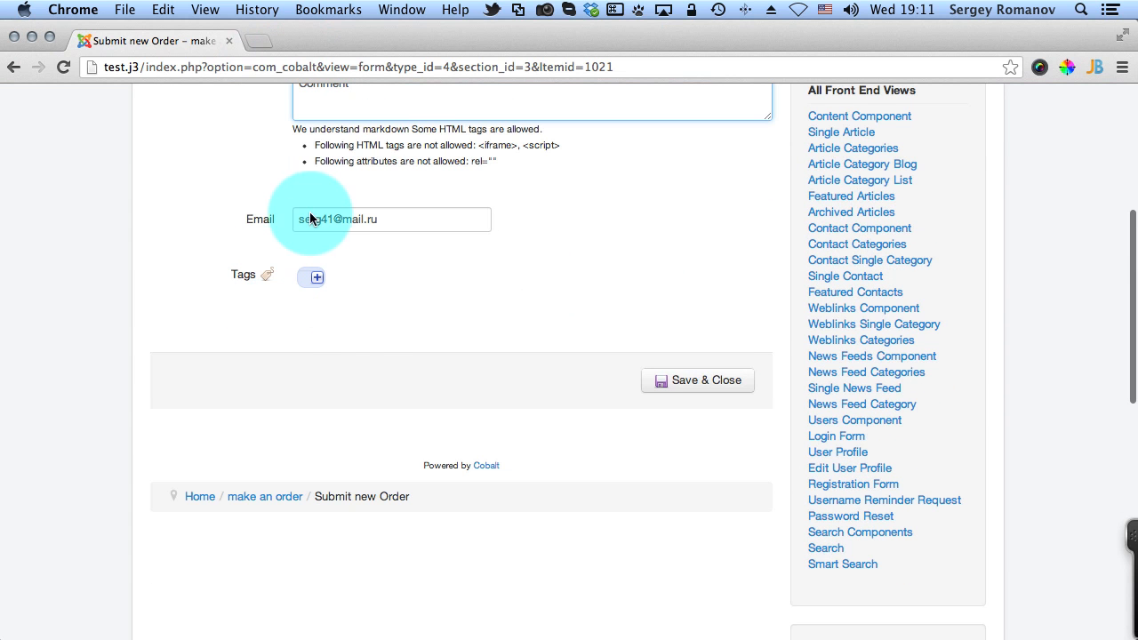
left_click(697, 381)
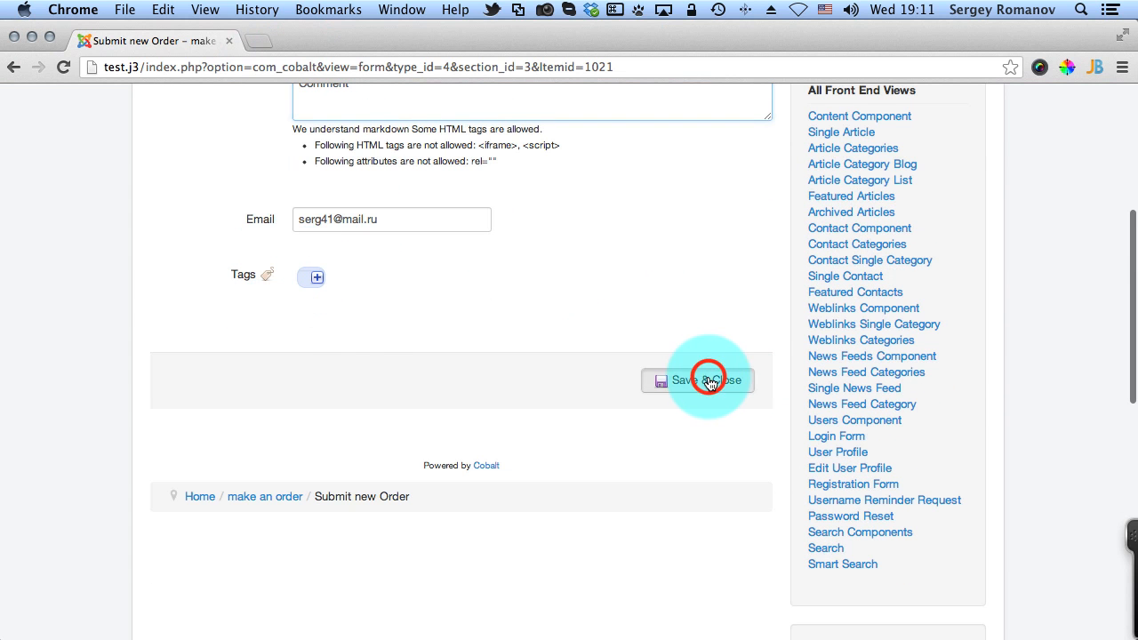
left_click(697, 379)
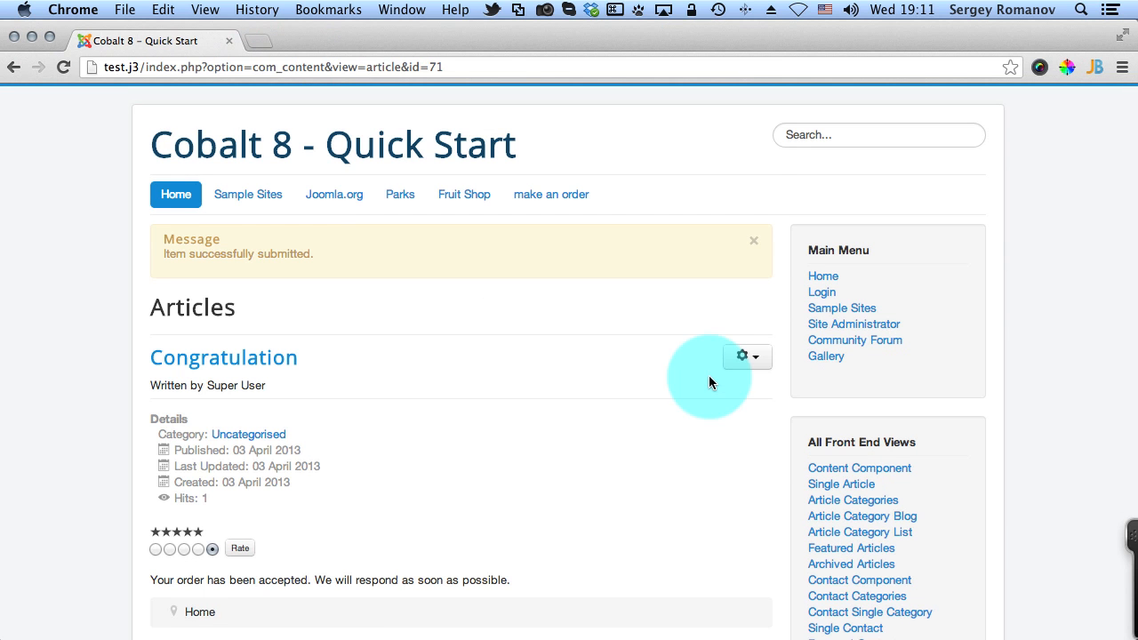
mouse_move(376, 384)
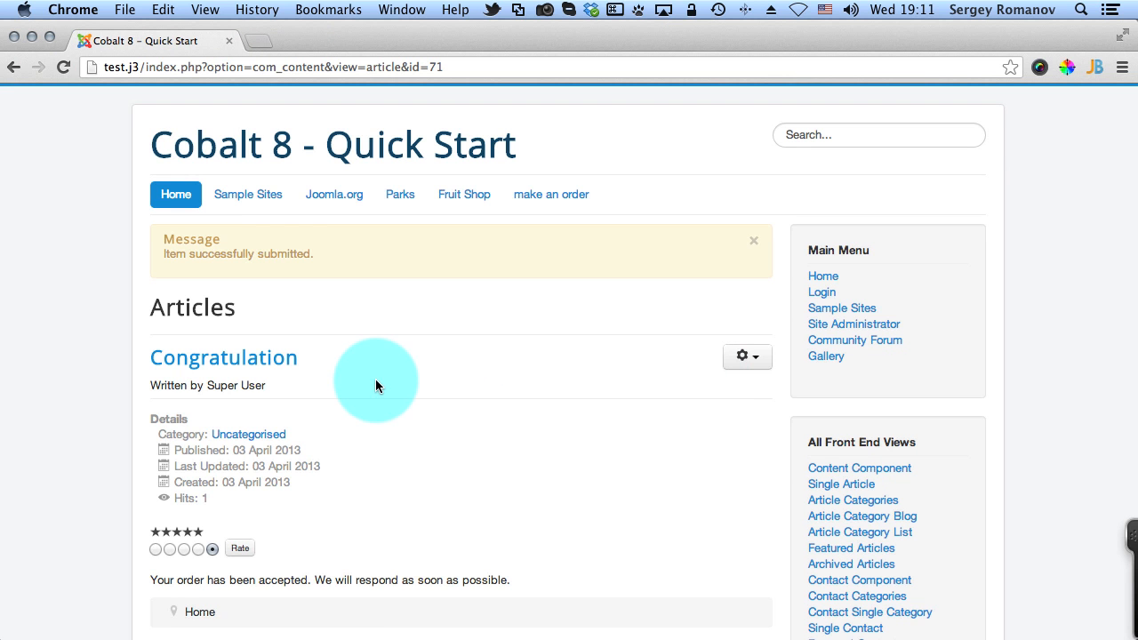
mouse_move(223, 357)
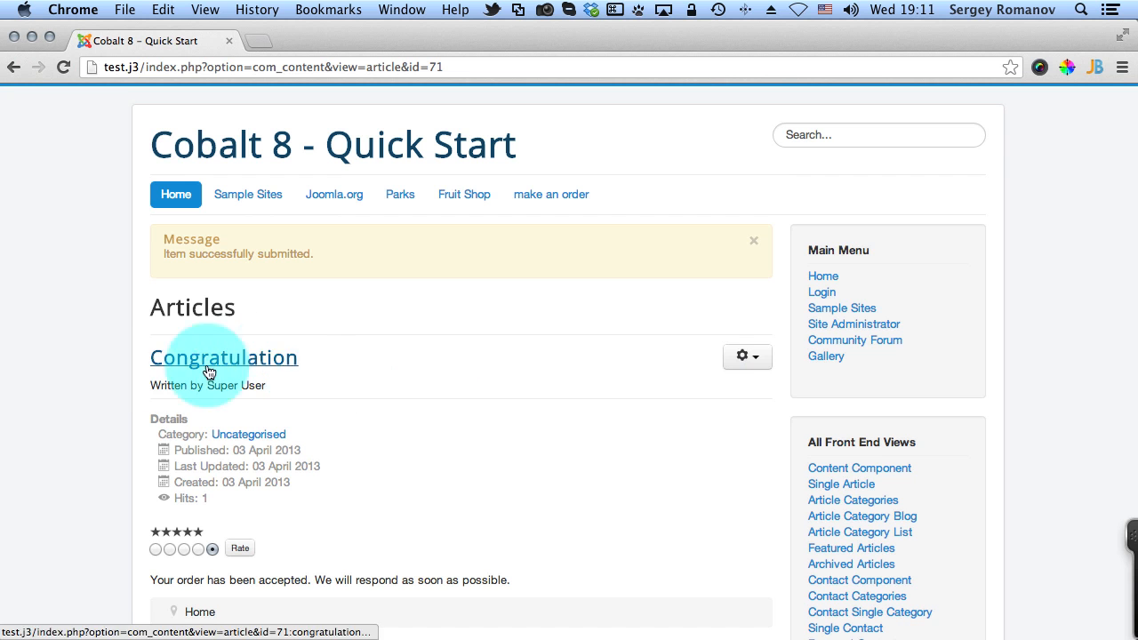
scroll("down", 3)
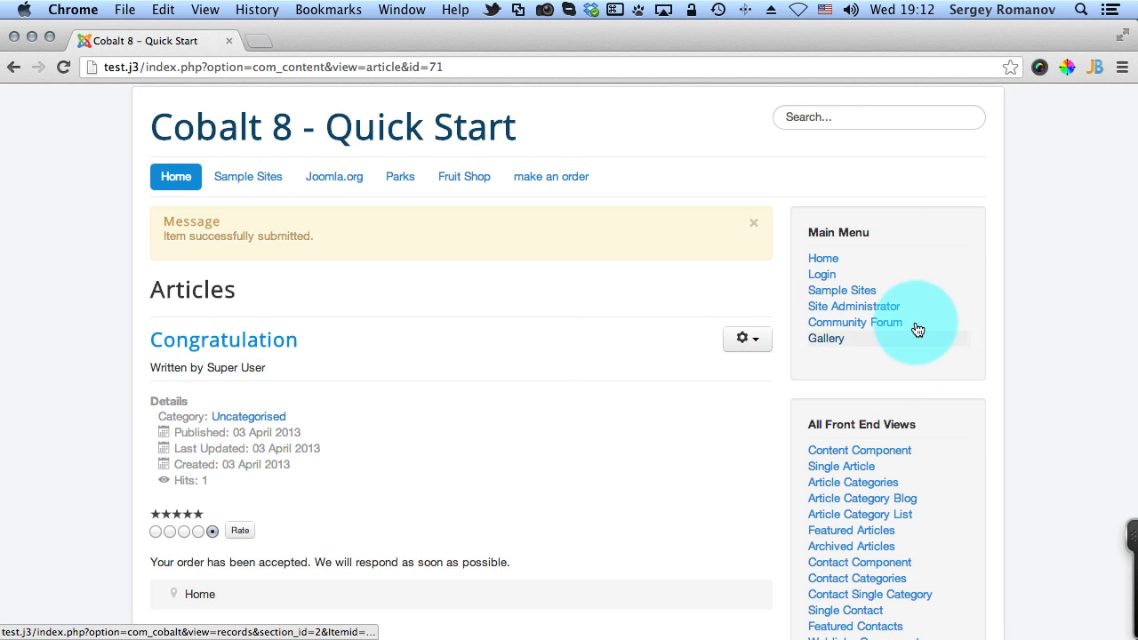
scroll("down", 3)
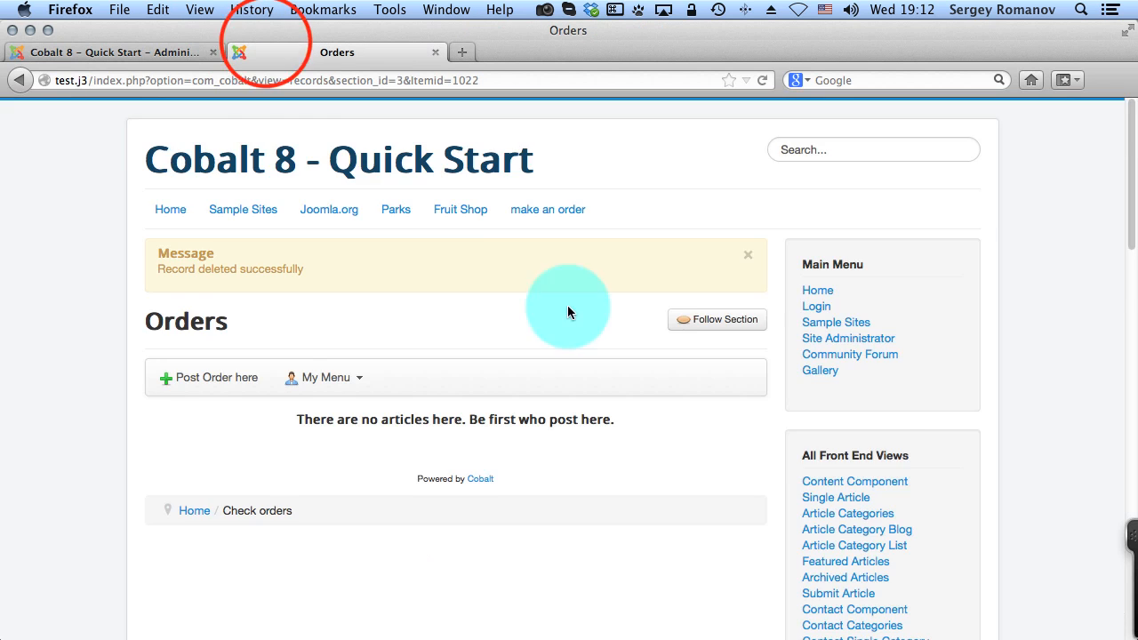
Scroll the Orders page down to the User Menu's Check orders entry
scroll("down", 3)
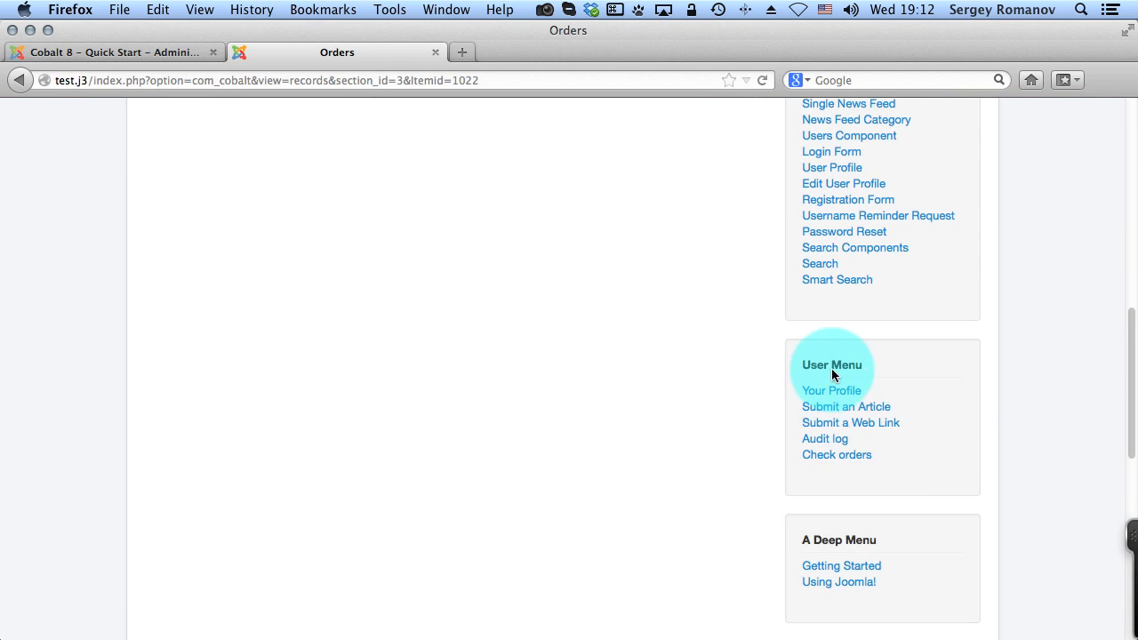
mouse_move(836, 454)
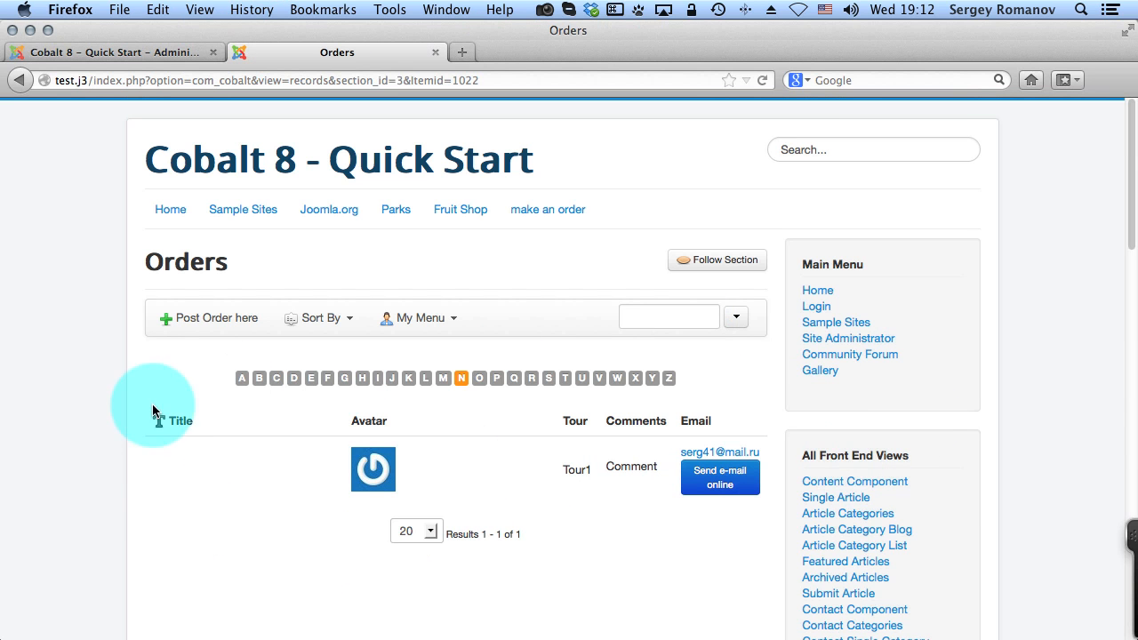
mouse_move(555, 350)
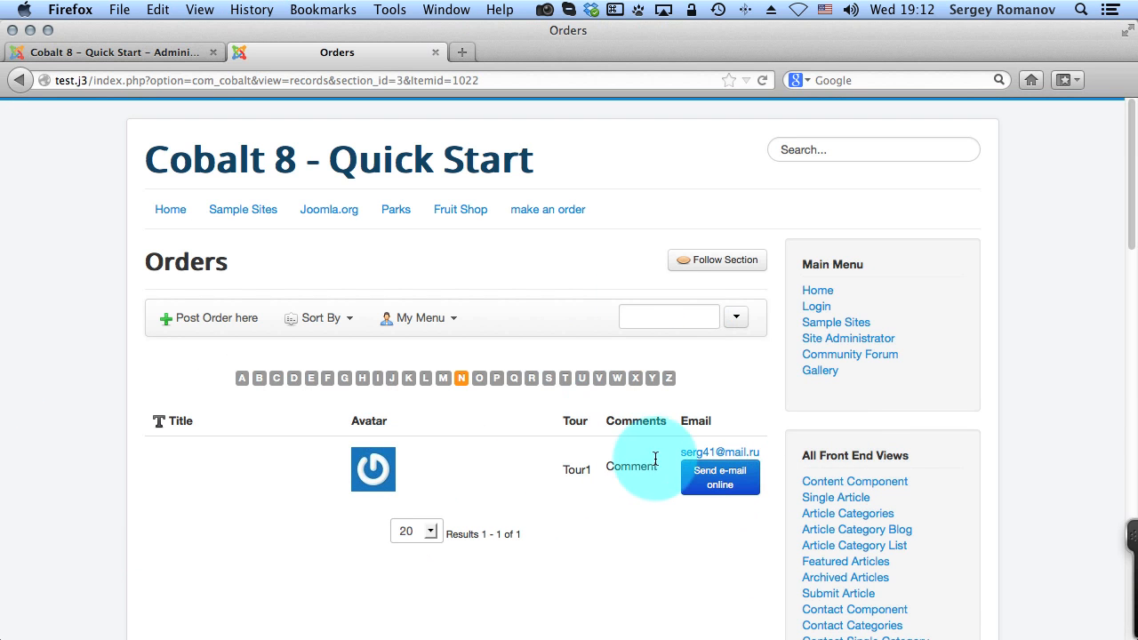
mouse_move(719, 421)
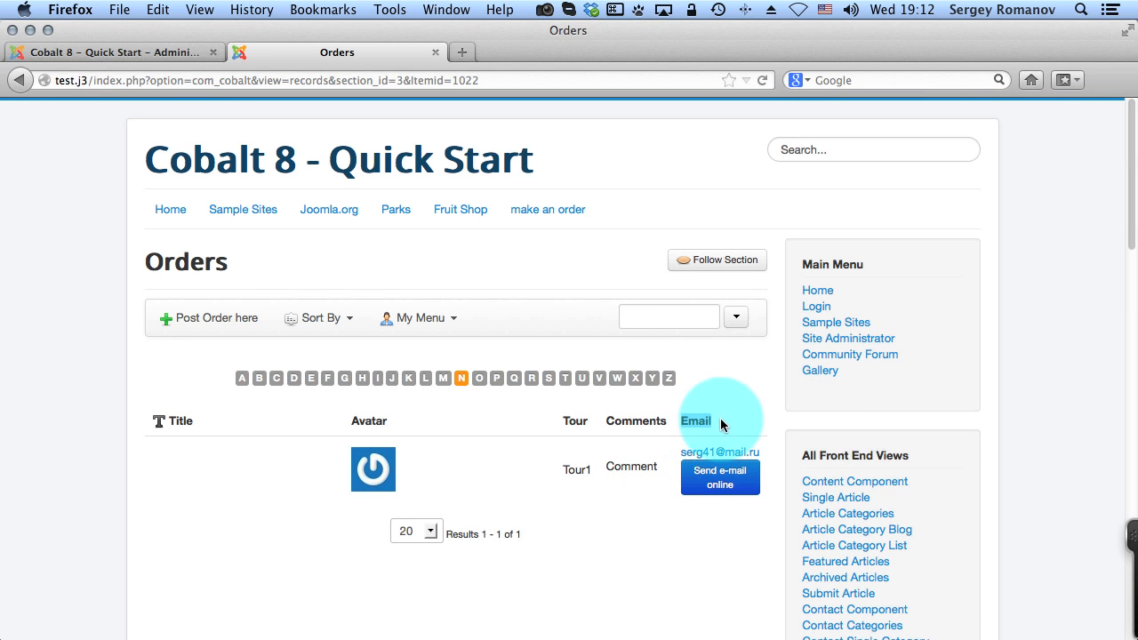
Open the order's 'Send e-mail online' reply form and place the cursor in the Message box
left_click(720, 477)
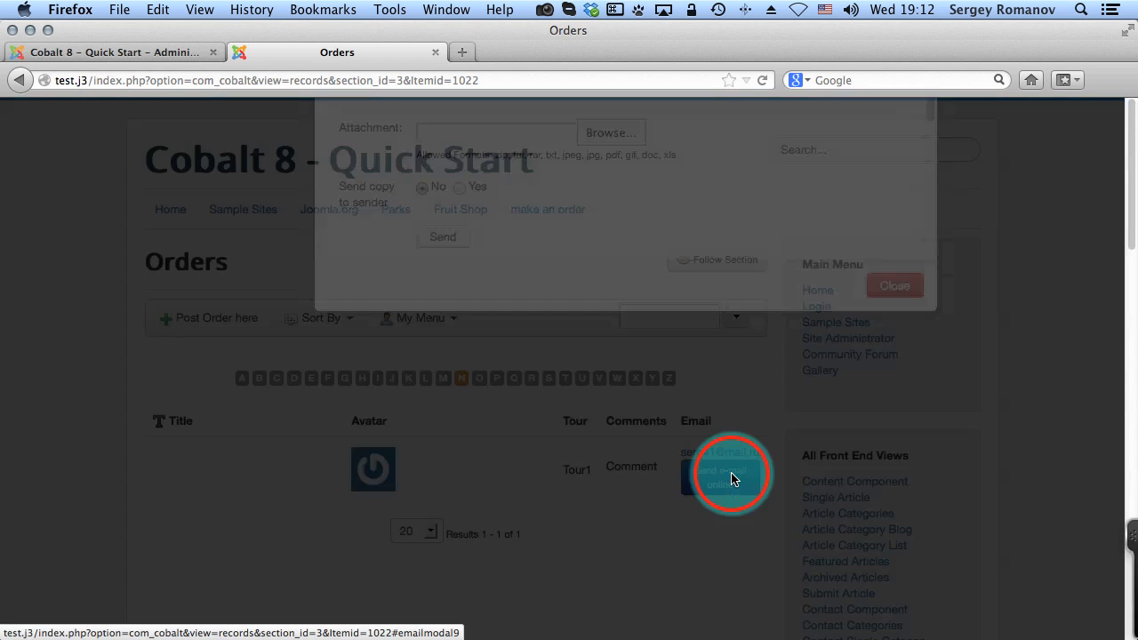
left_click(731, 474)
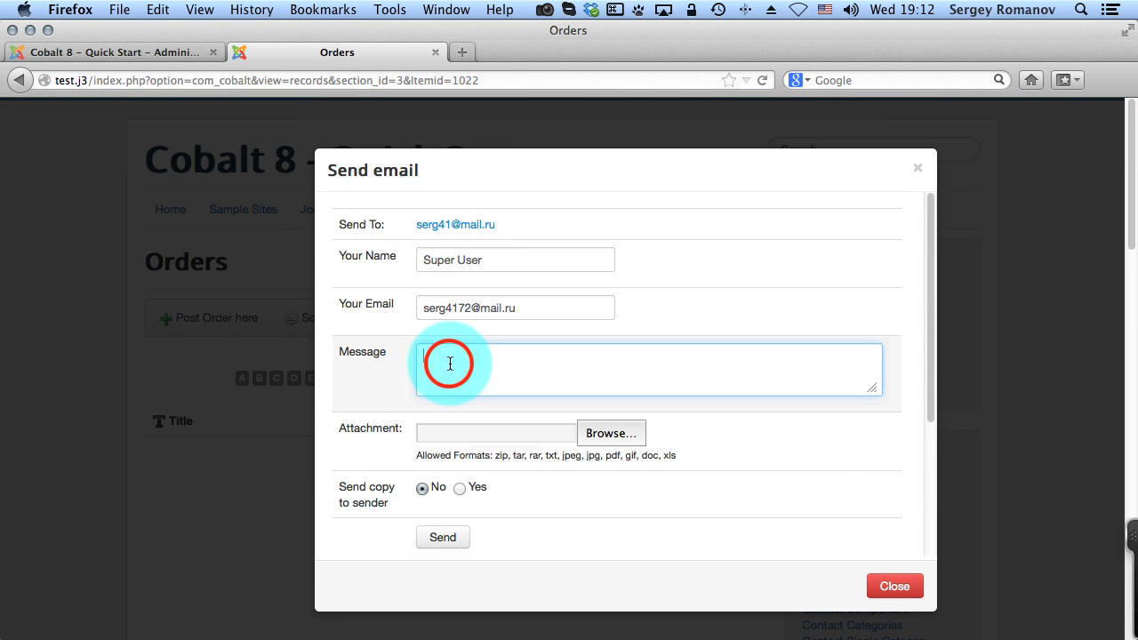
left_click(450, 364)
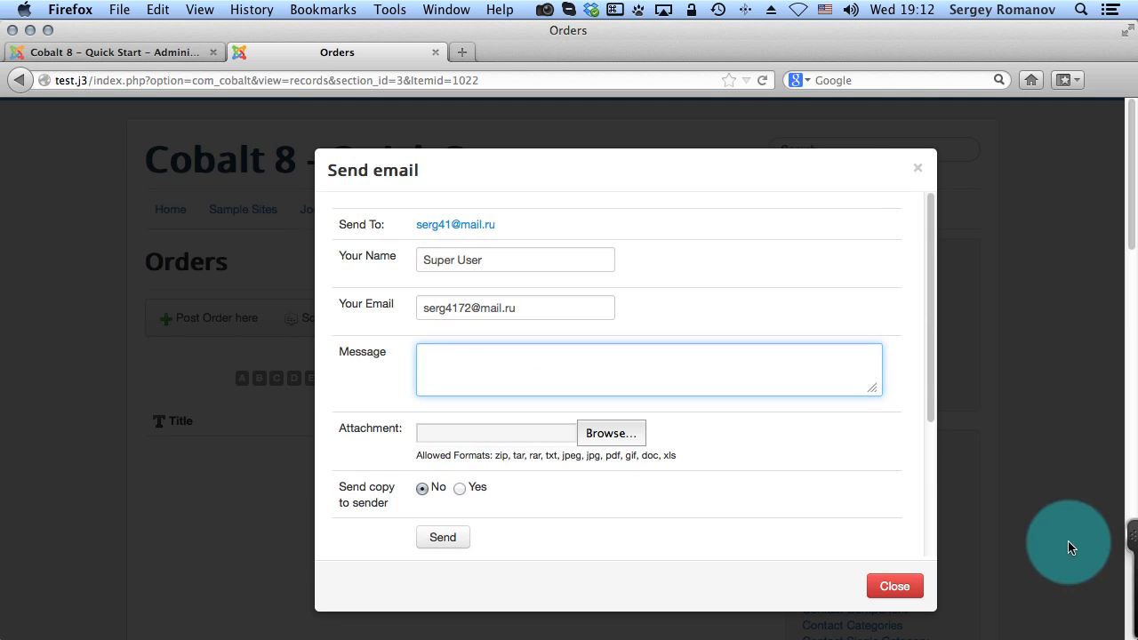